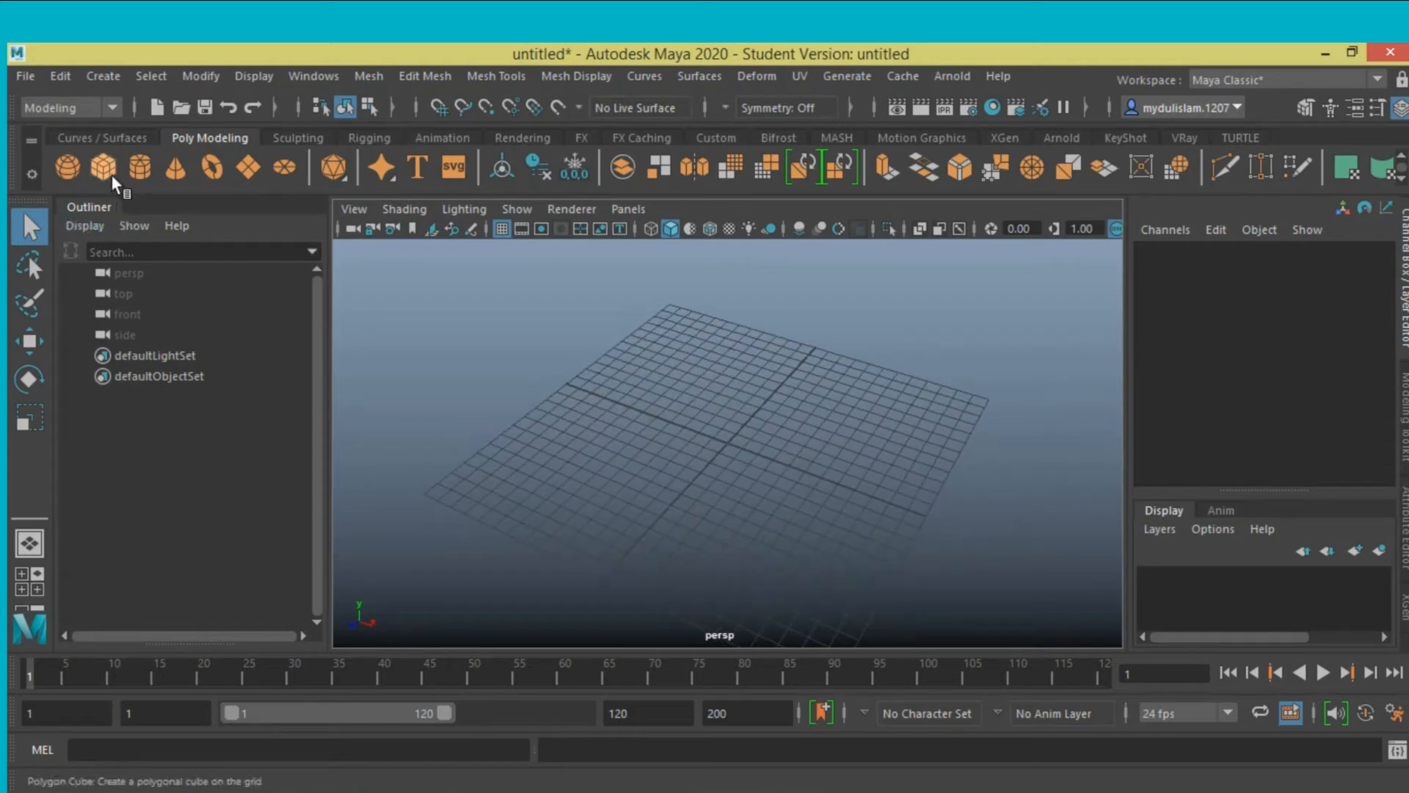
Create a polygon cube and set its lambert2 Color to a muted yellow.
click(103, 168)
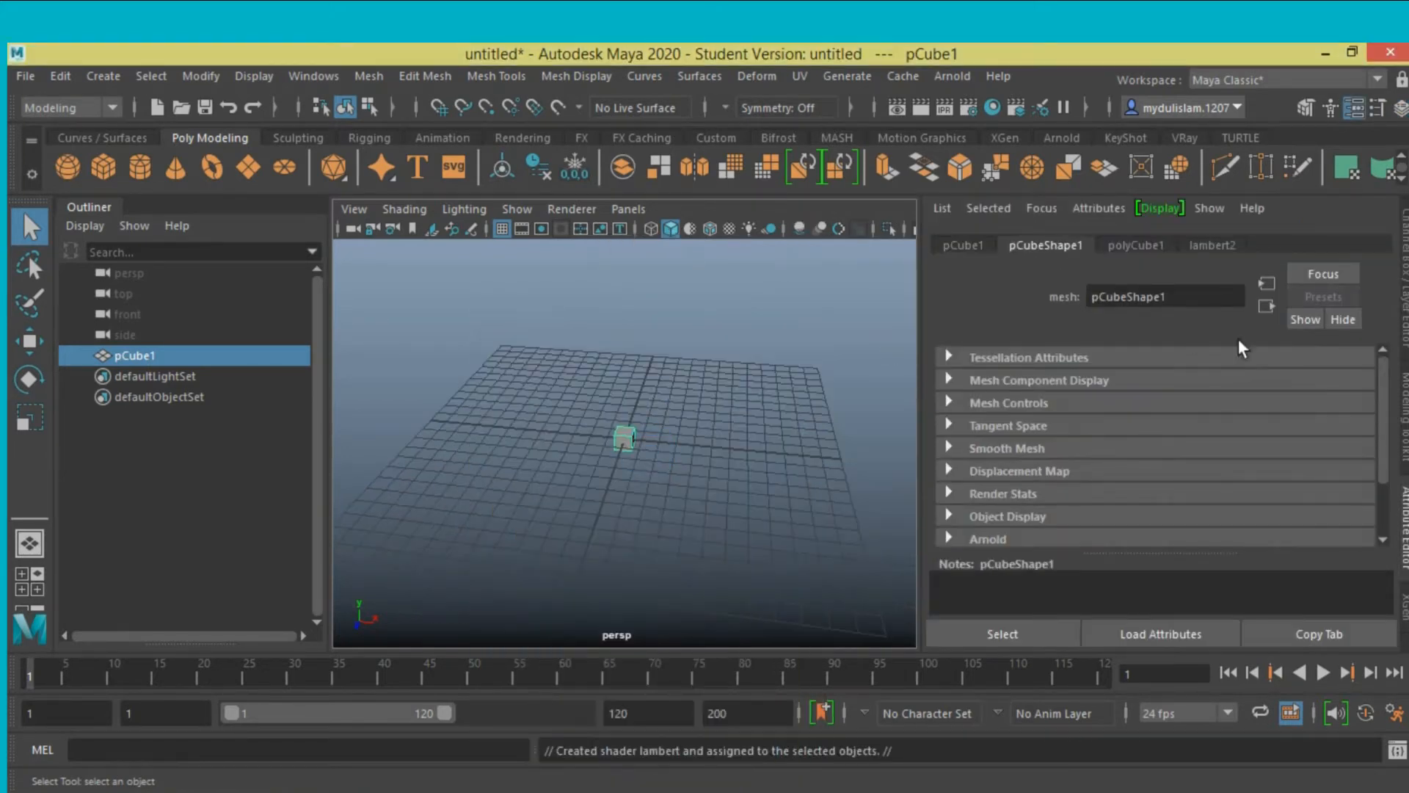
click(1212, 244)
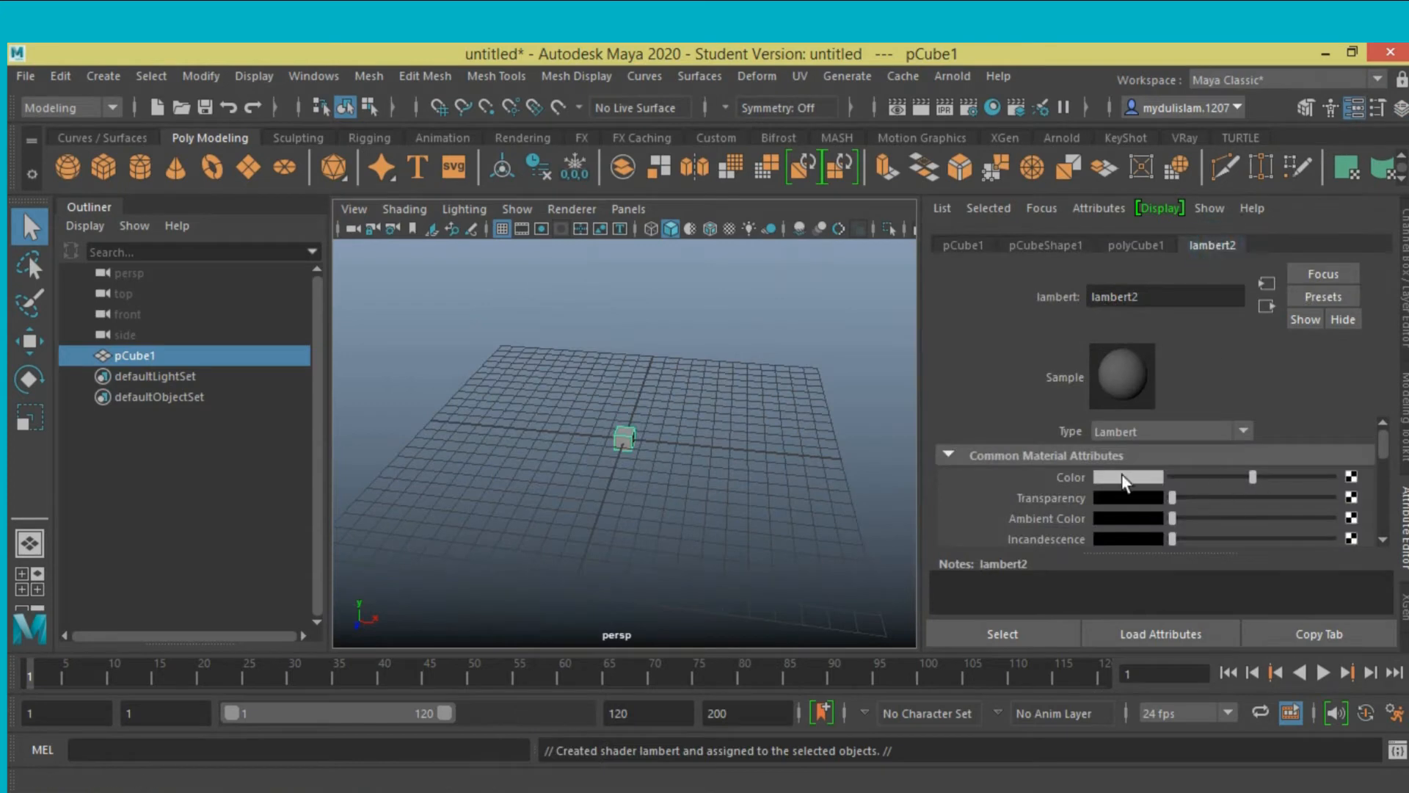
click(1128, 477)
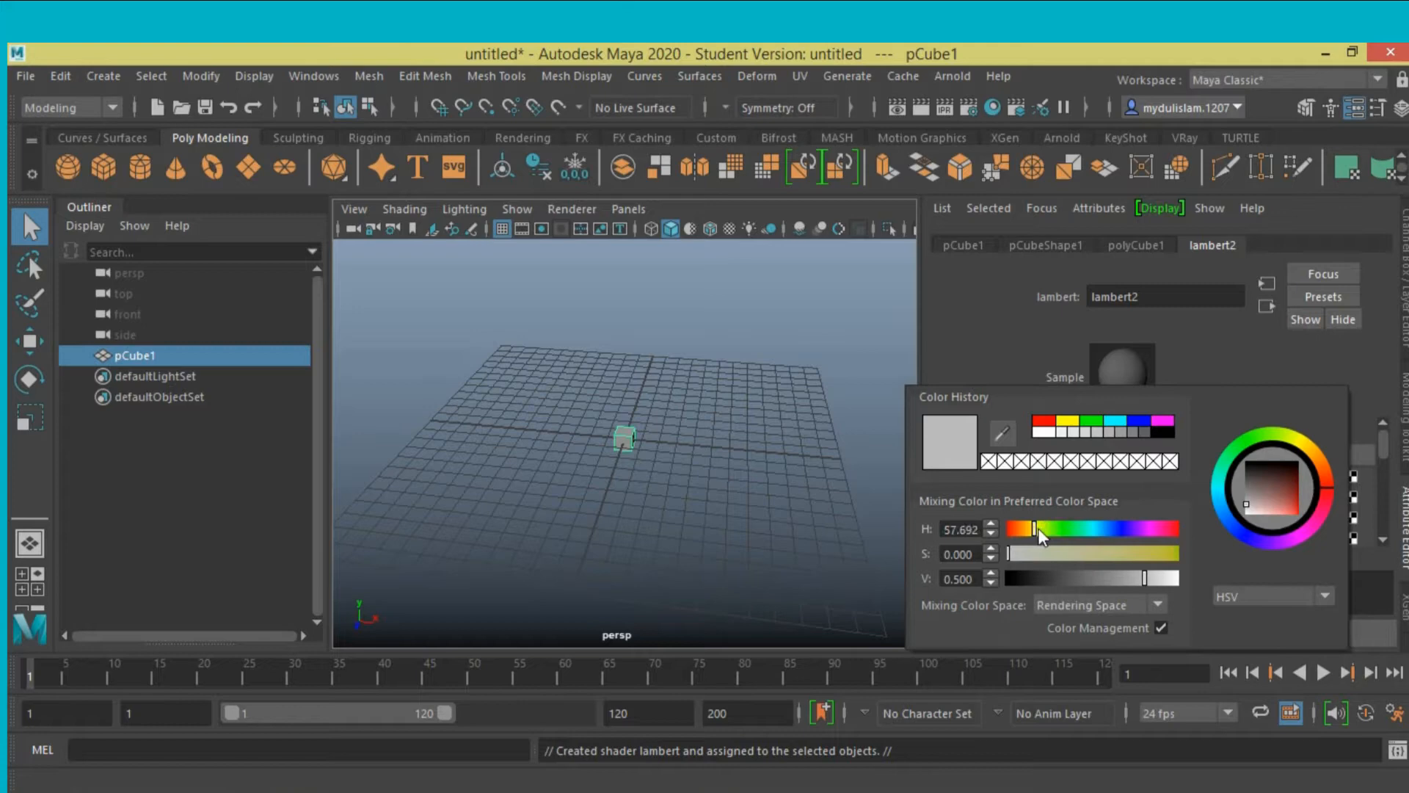
drag(1011, 553, 1109, 553)
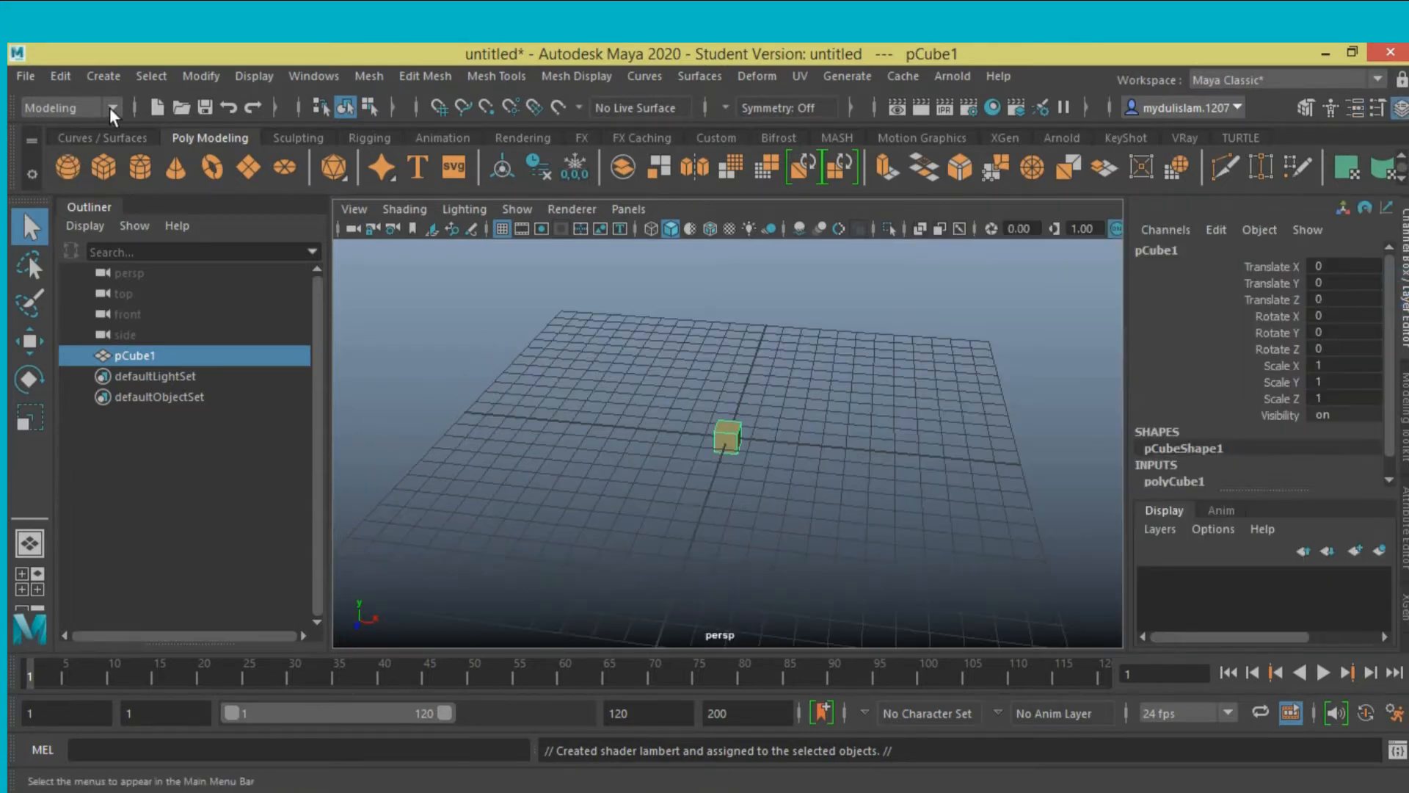
Switch to the FX menu set, build a ten-cube MASH network, and view MASH1_Distribute.
click(68, 108)
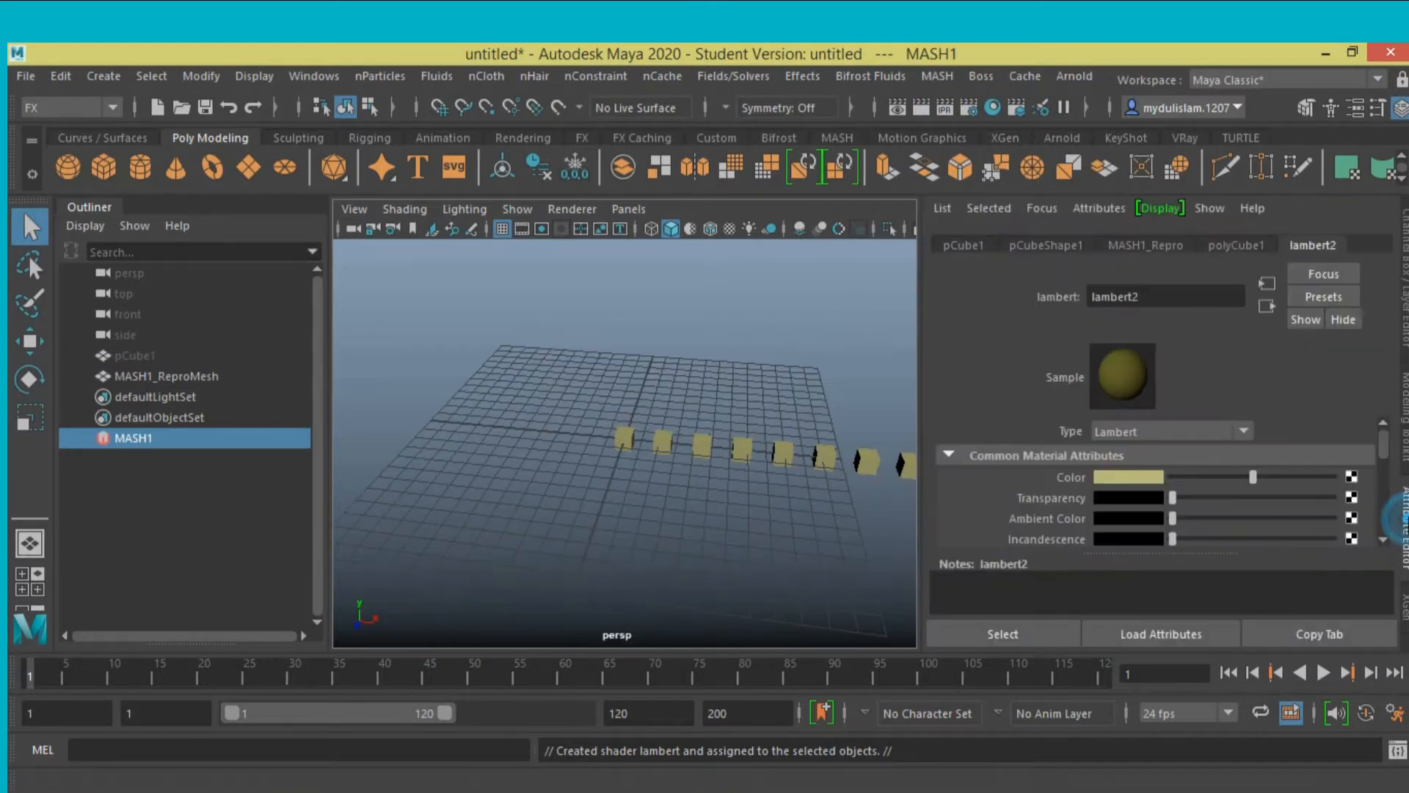
click(961, 244)
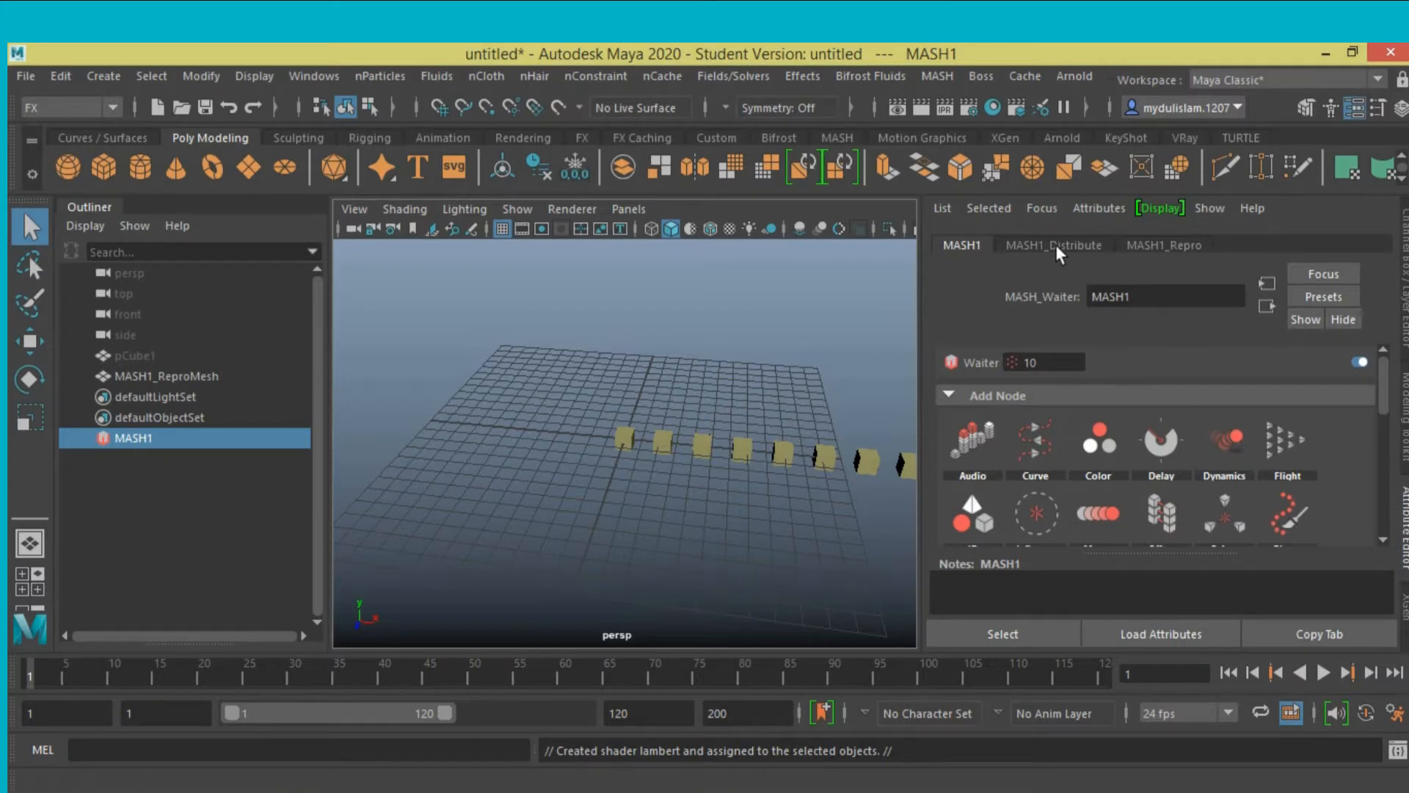
click(1052, 244)
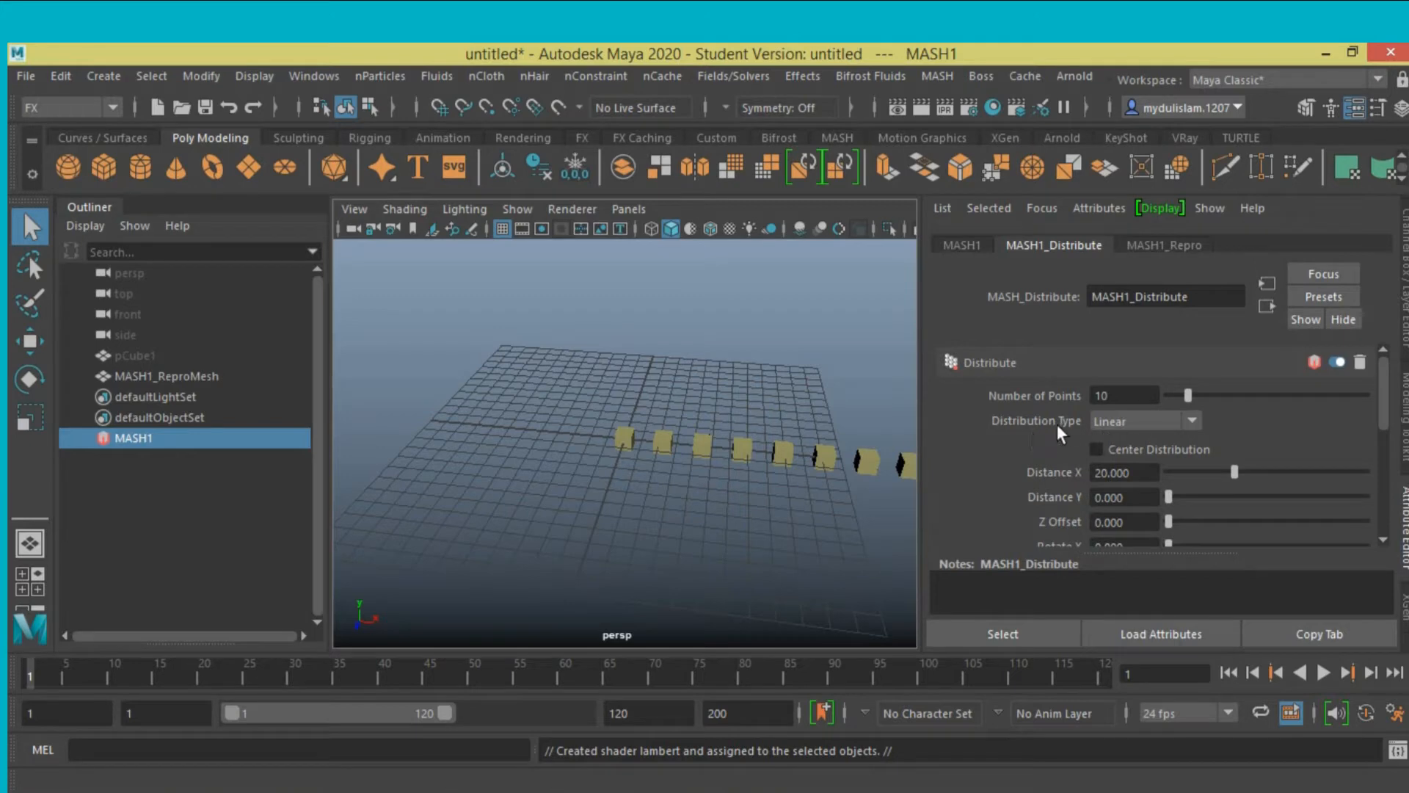
mouse_move(1014, 429)
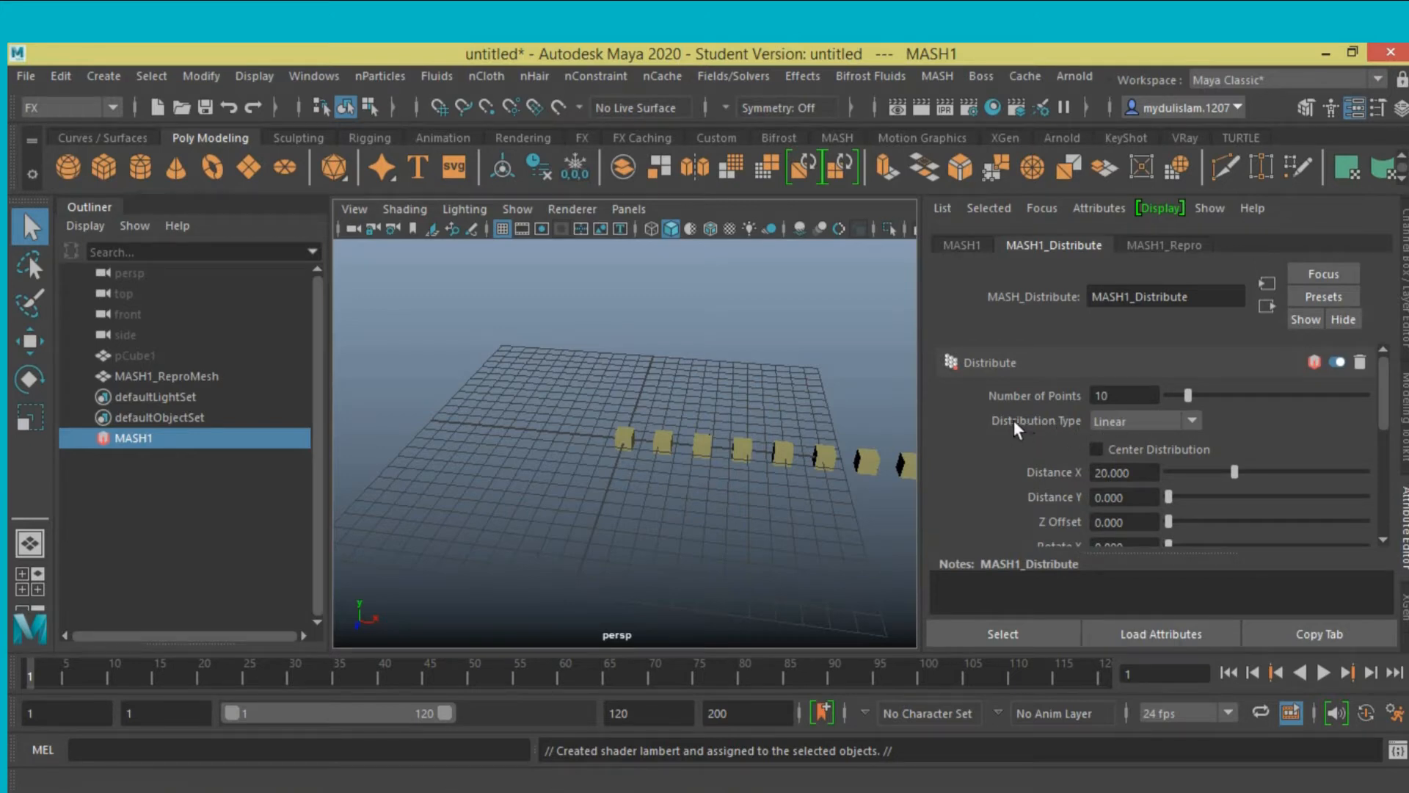
Set Distribution Type to Grid with Distance X and Distance Z at 24.
click(1192, 421)
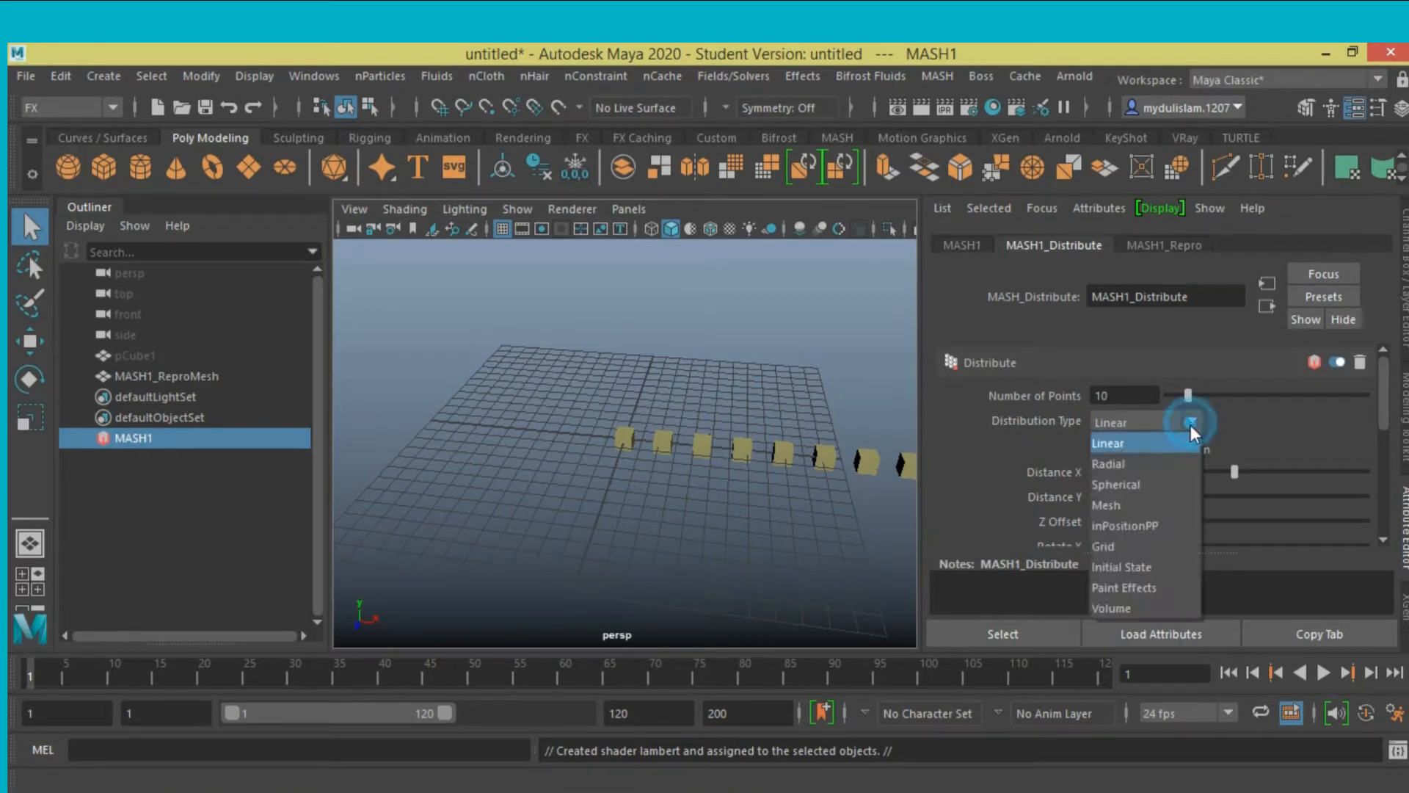
mouse_move(1137, 545)
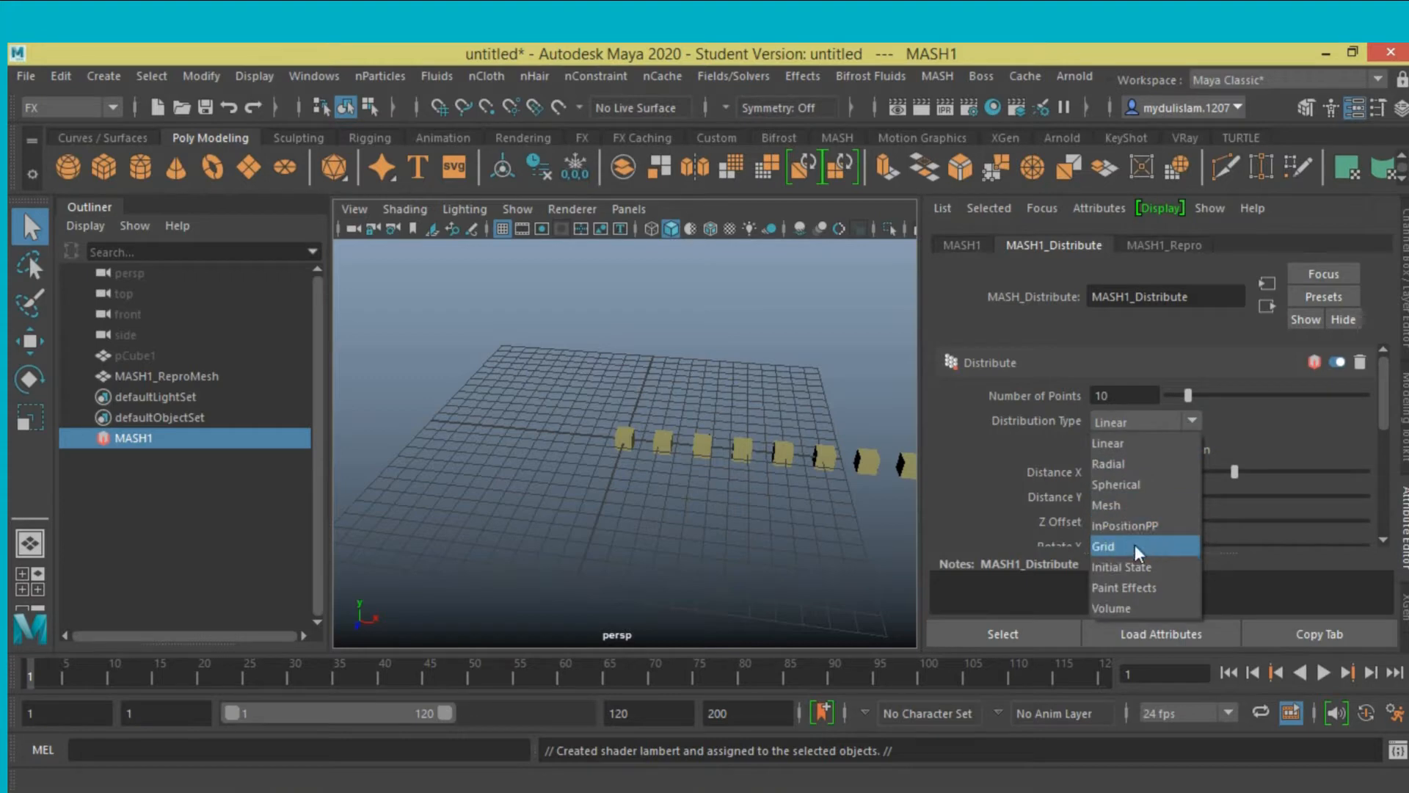
click(1104, 546)
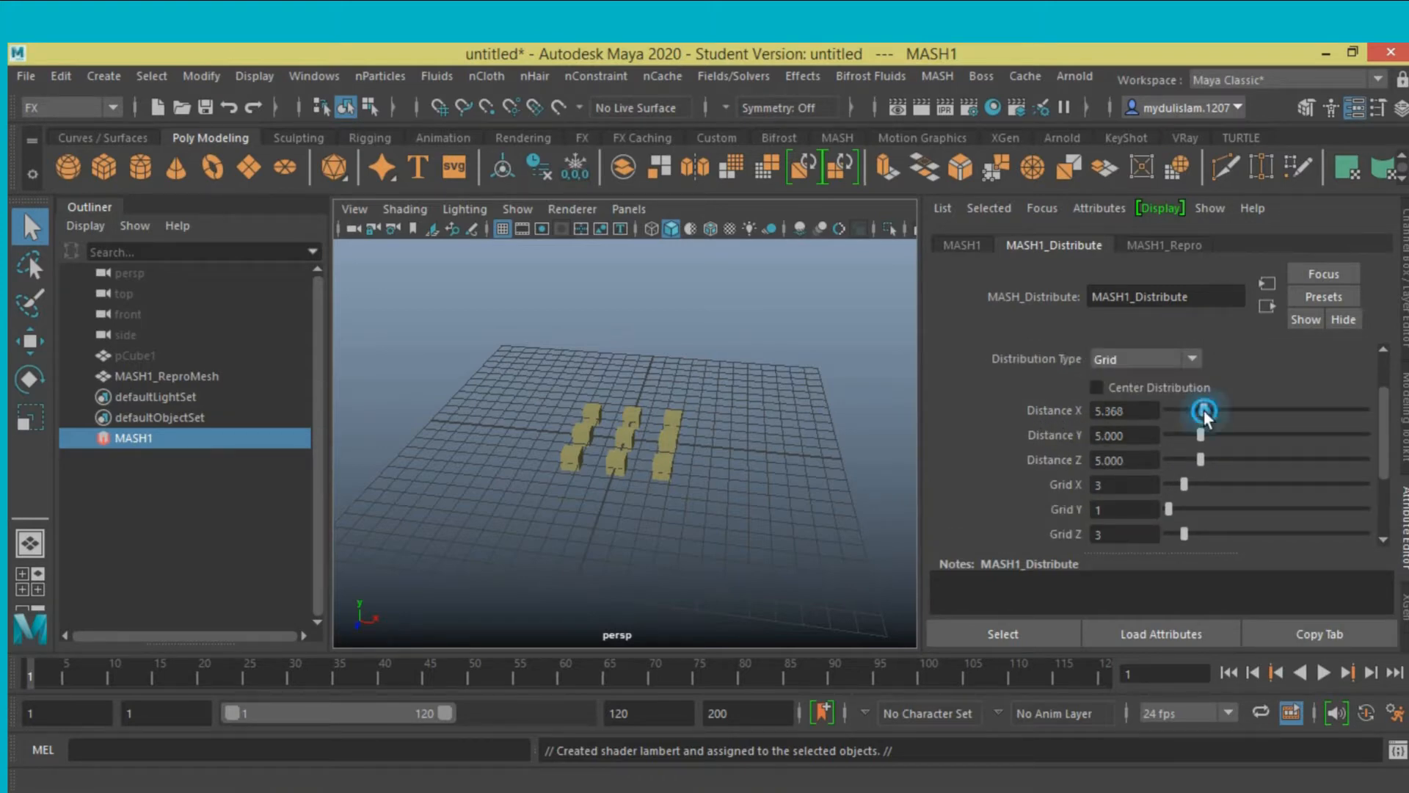
drag(1205, 409, 1366, 409)
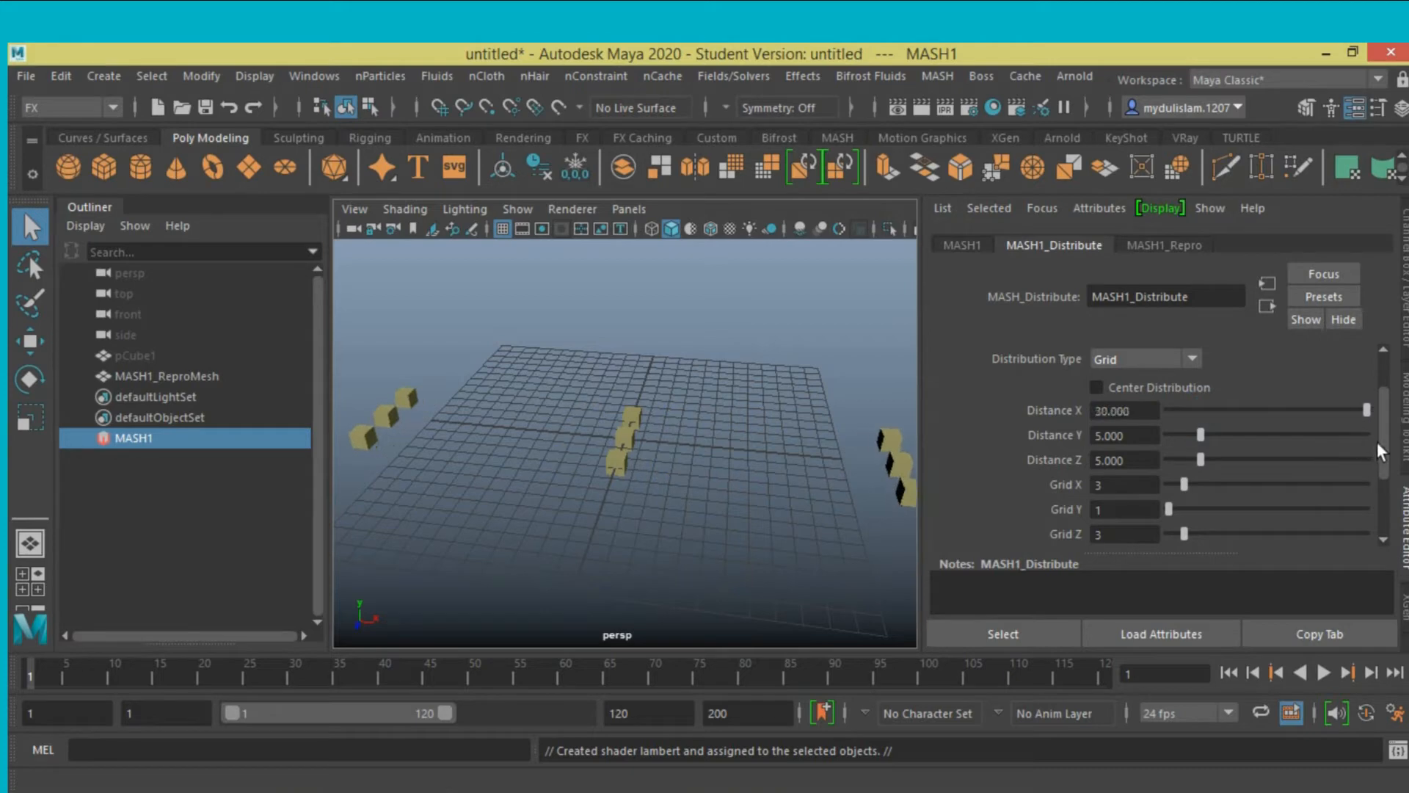
drag(1365, 409, 1317, 410)
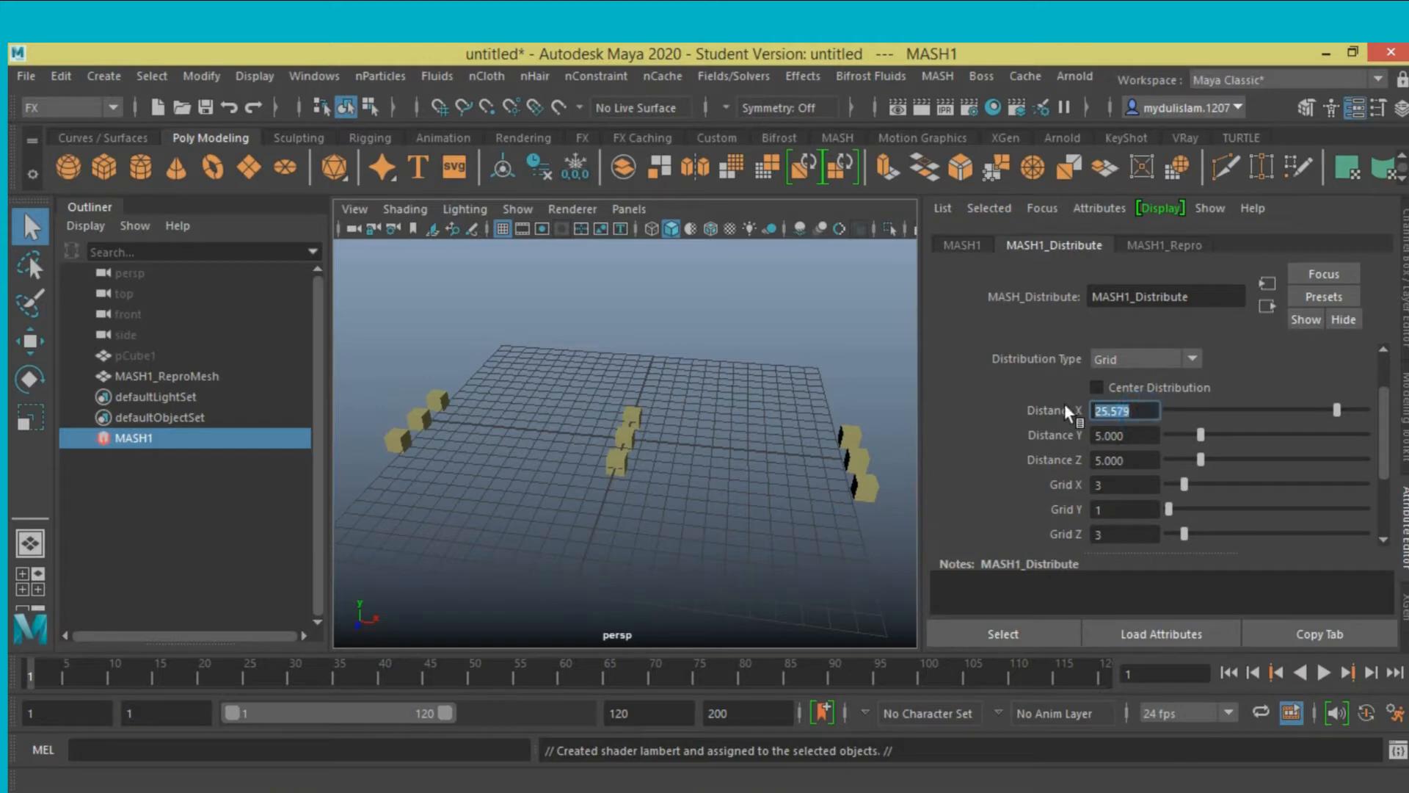
text(24.000)
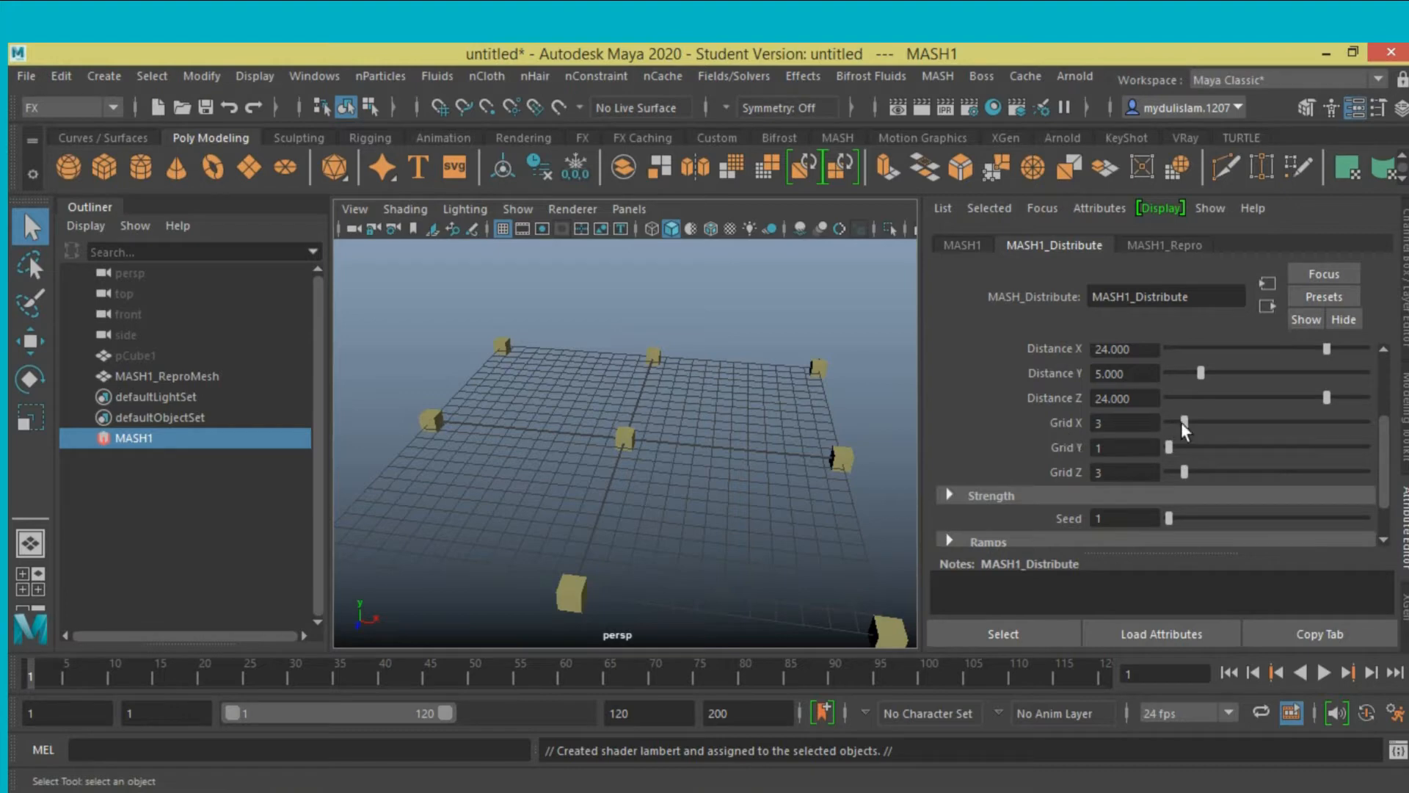
Set Grid X and Grid Z to 25 and turn on Wireframe on Shaded.
drag(1184, 423, 1357, 423)
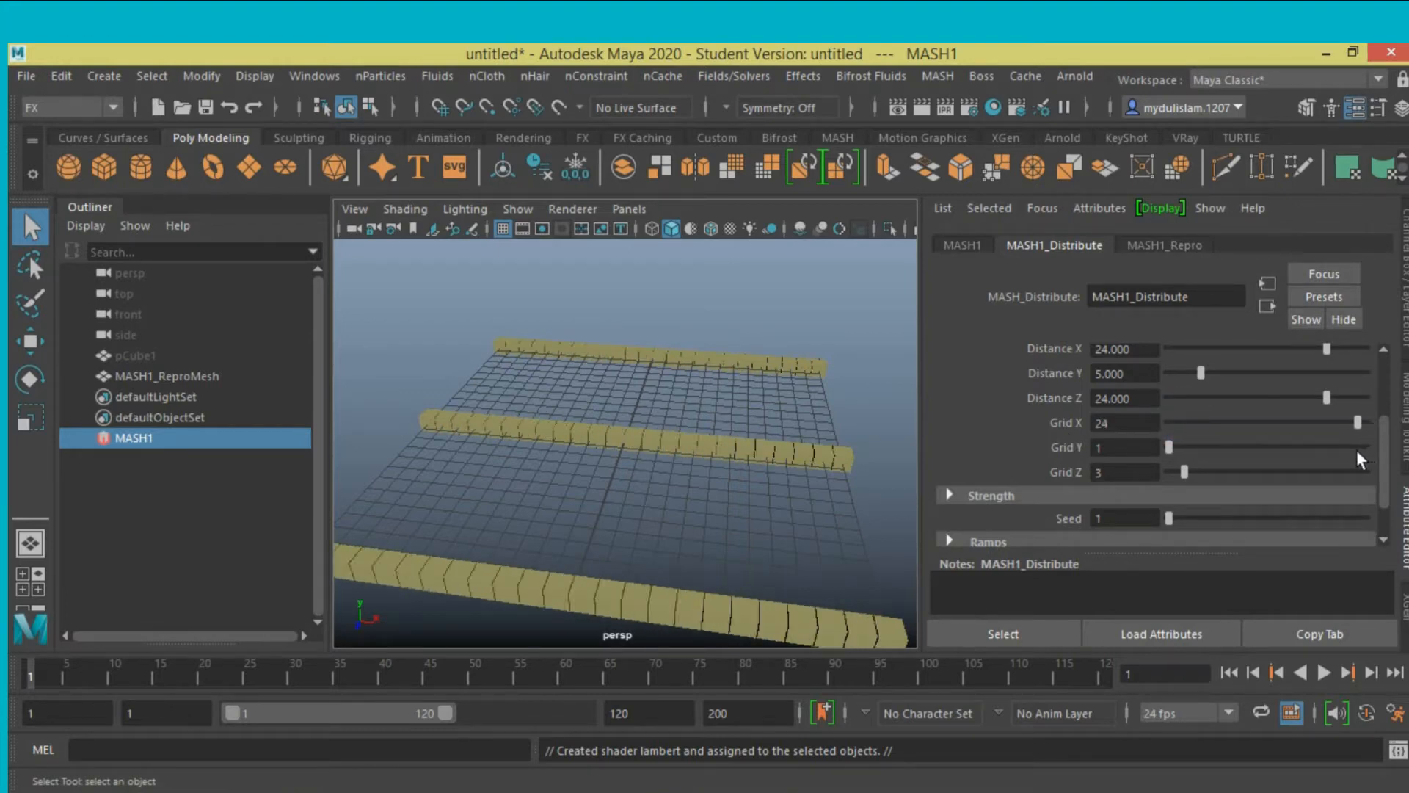
click(1357, 422)
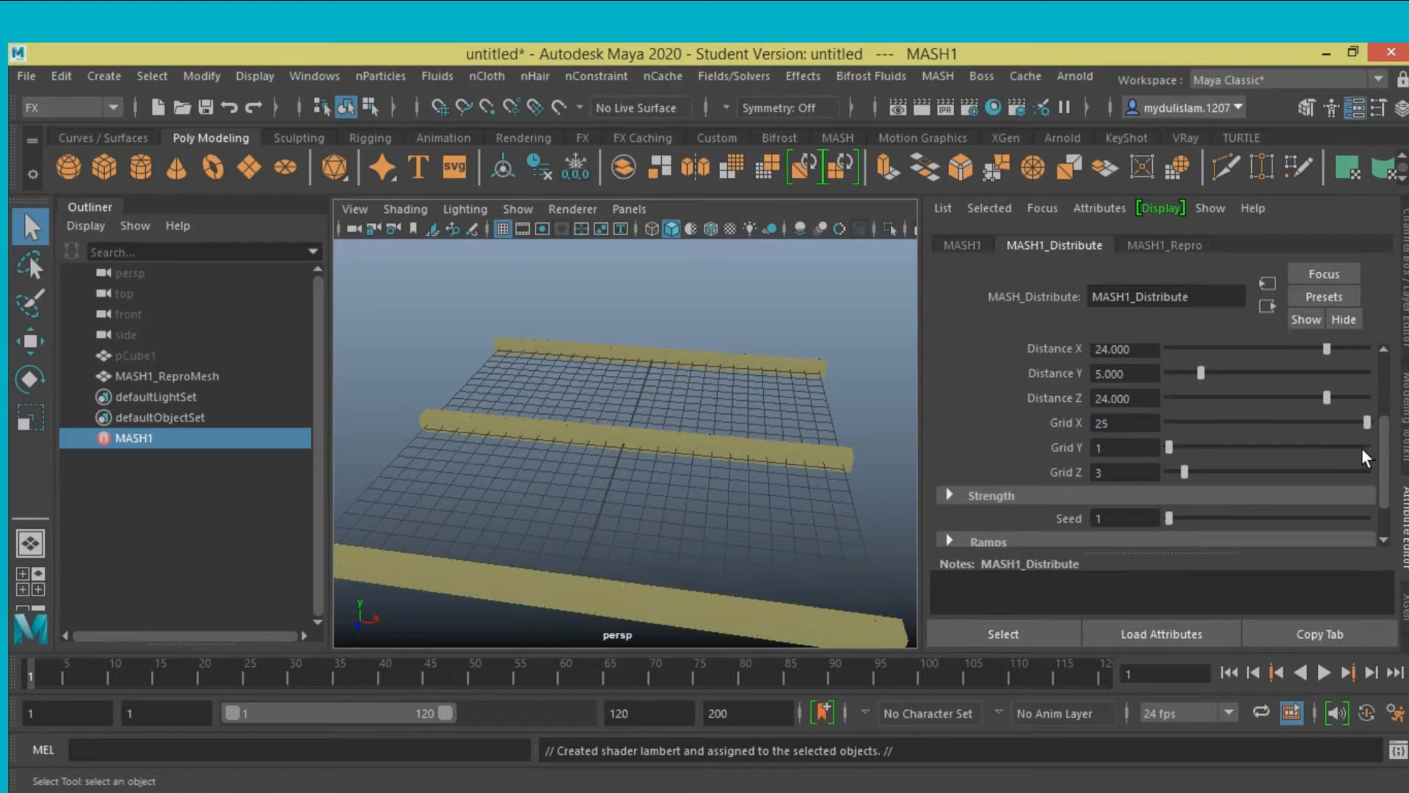
click(713, 230)
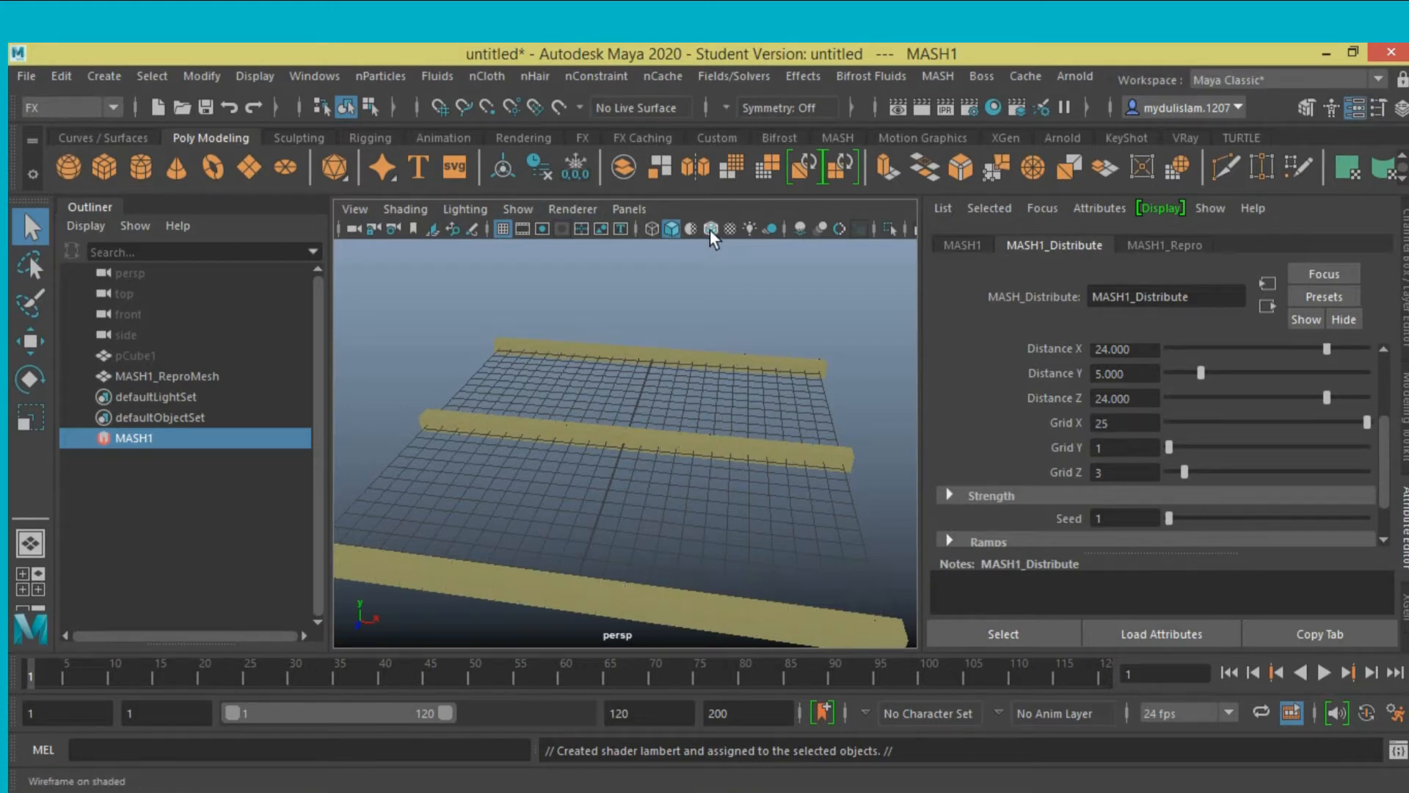
click(710, 229)
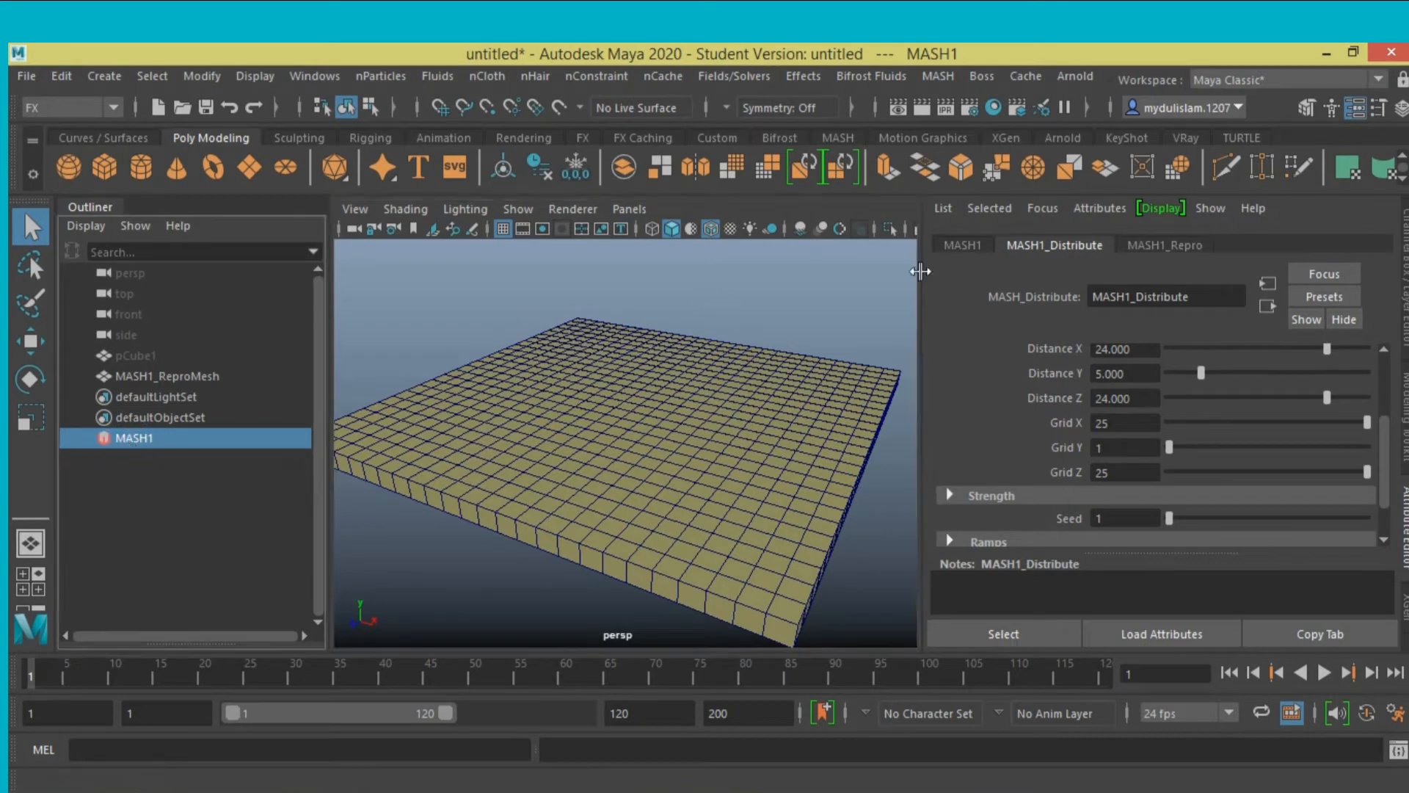
Add a Signal node to MASH1 to displace the cubes with 4D noise.
click(962, 245)
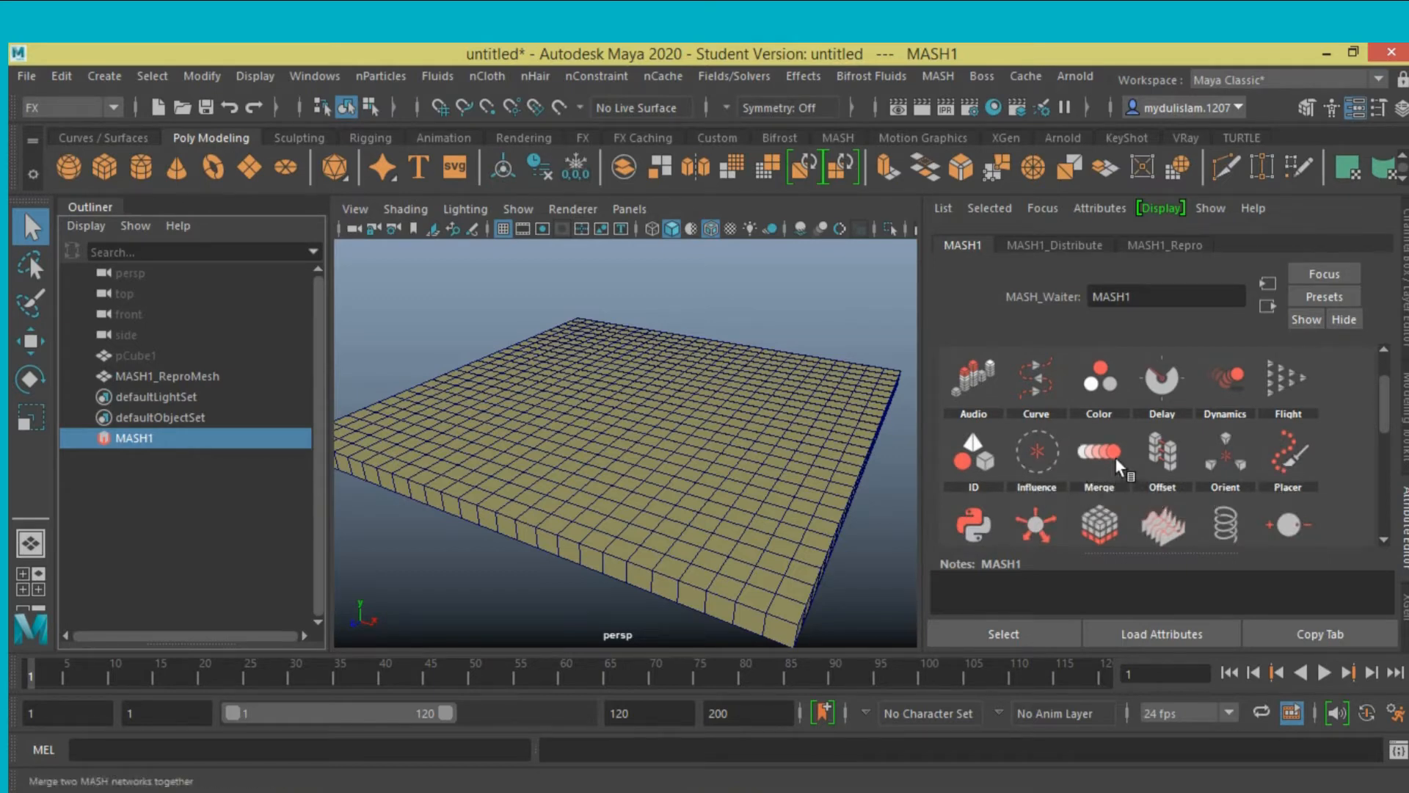
scroll(down, 3)
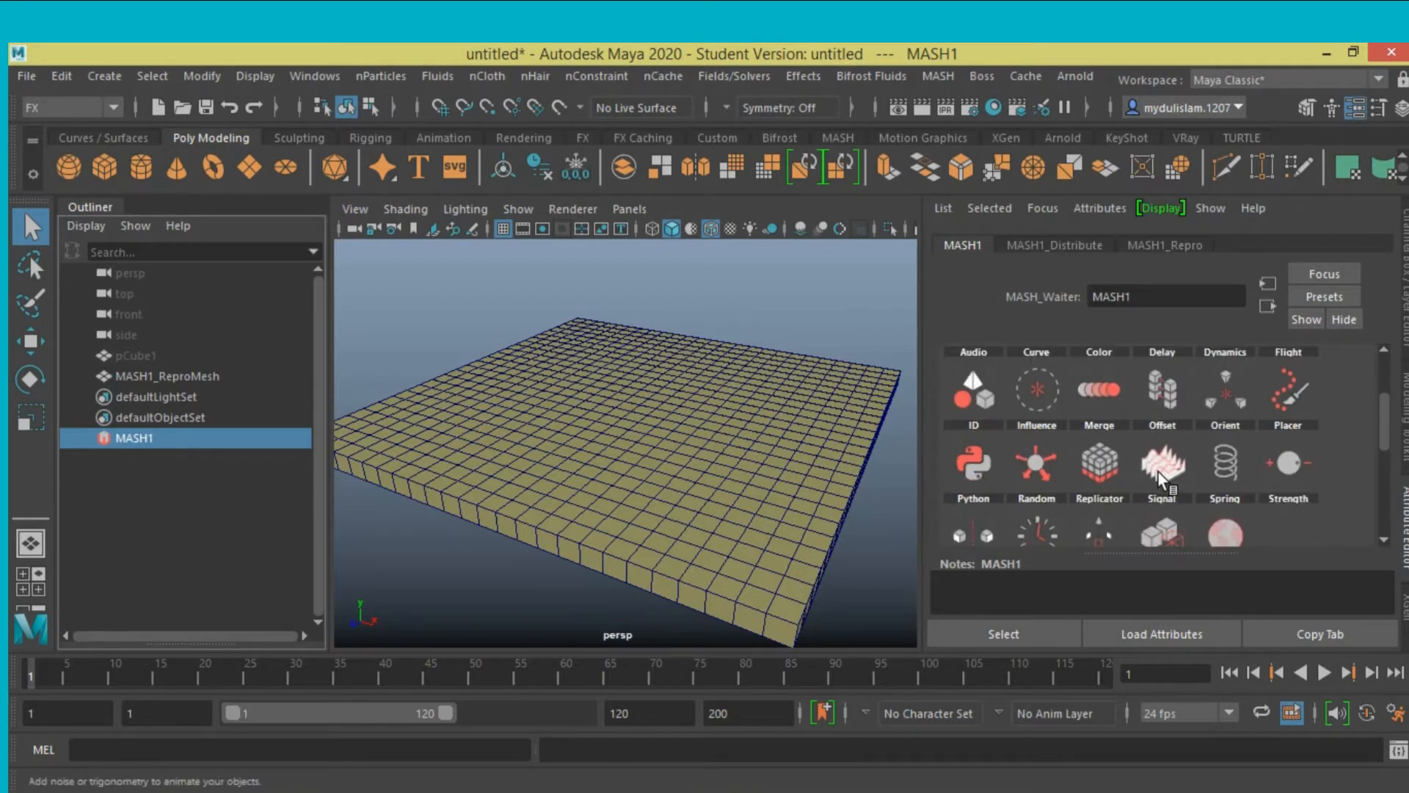
mouse_move(1160, 468)
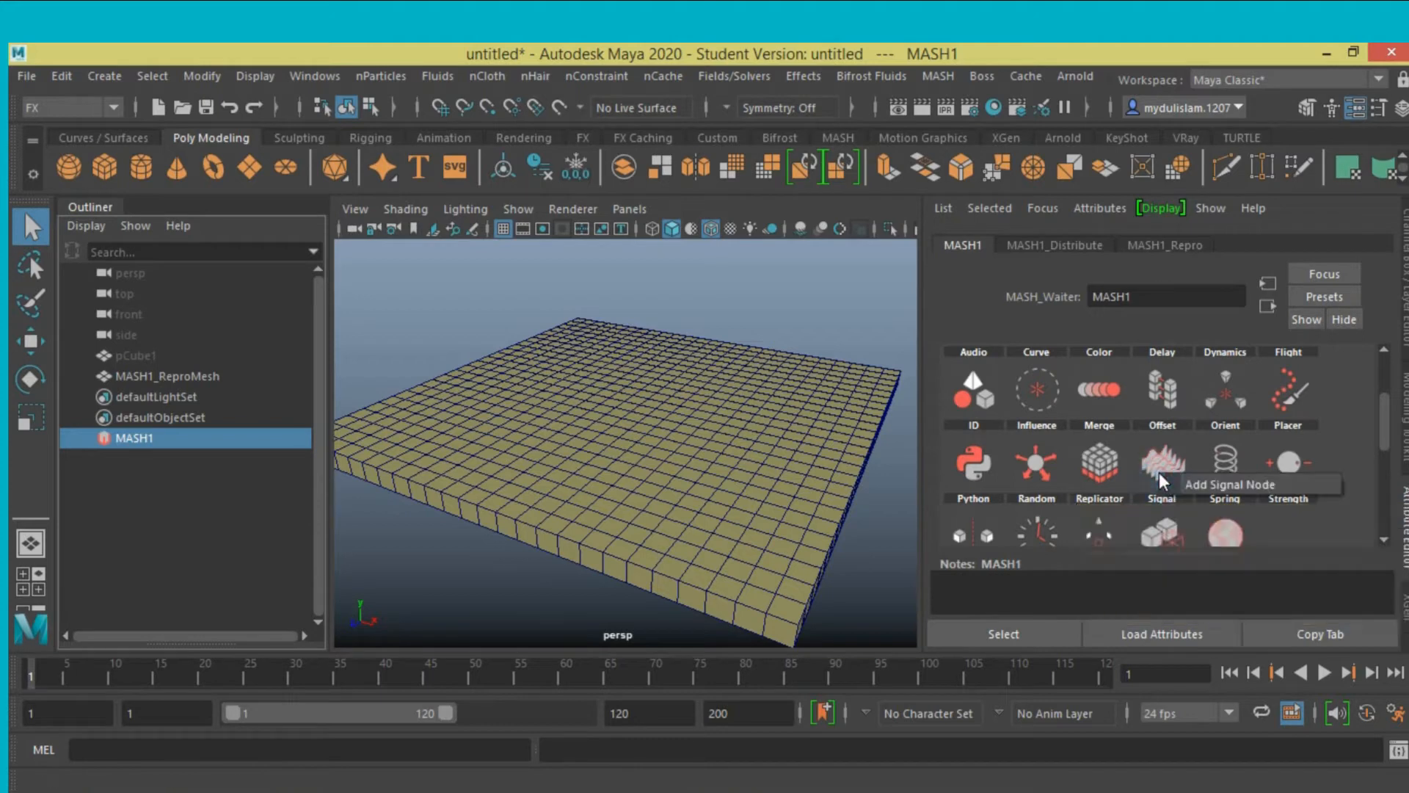
click(1162, 460)
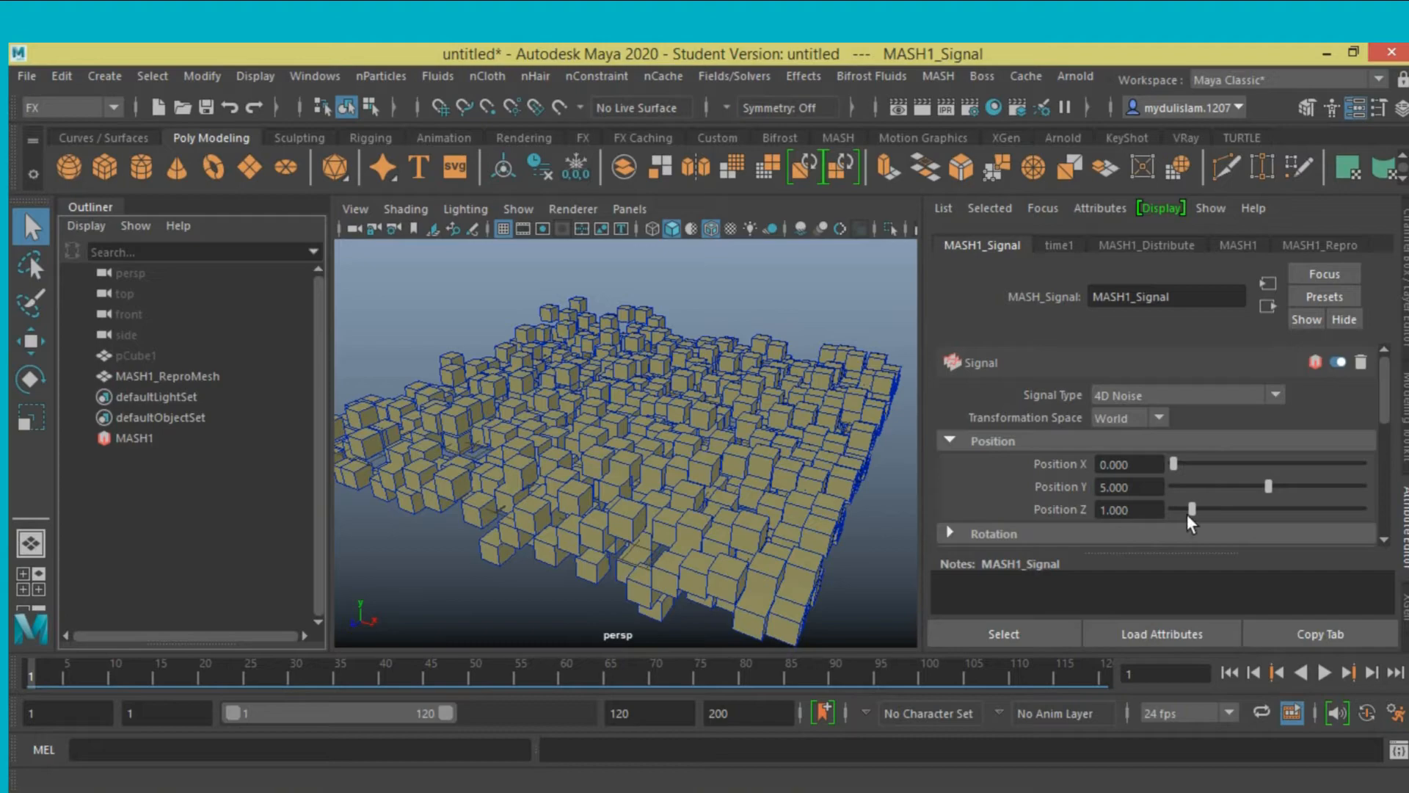
Set signal Position Z to 0, play the animation, and lower Position Y to 0.714.
click(1323, 672)
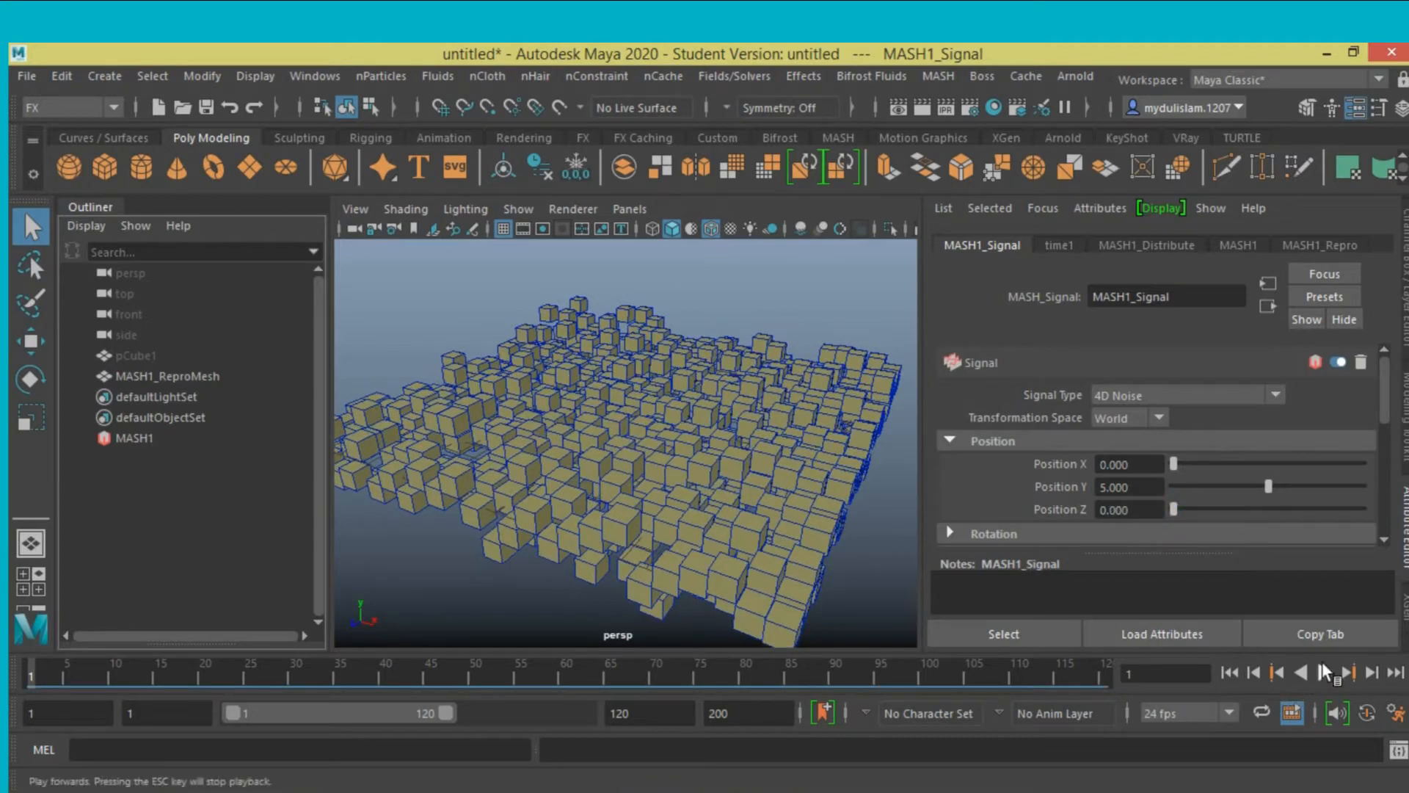
click(1339, 672)
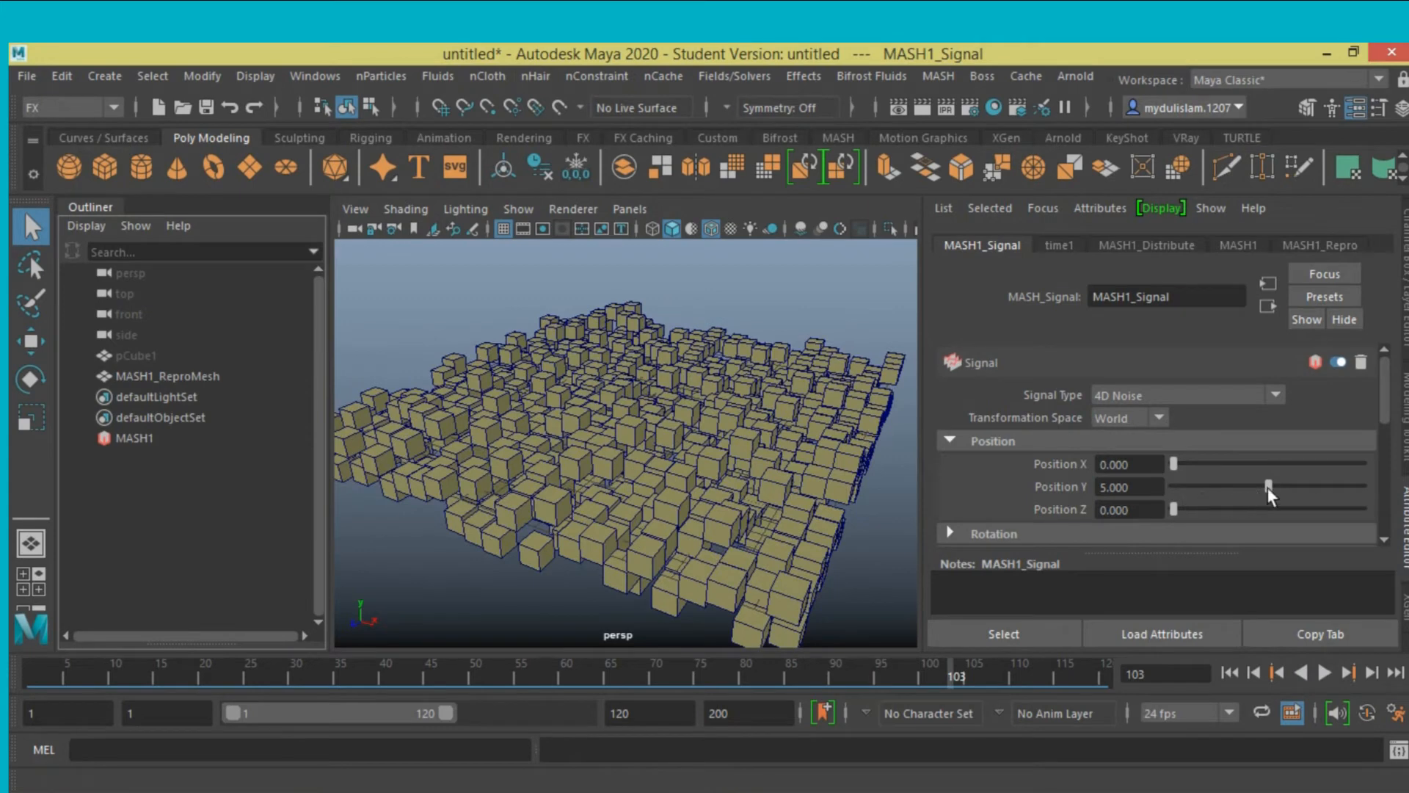
drag(1268, 488, 1213, 488)
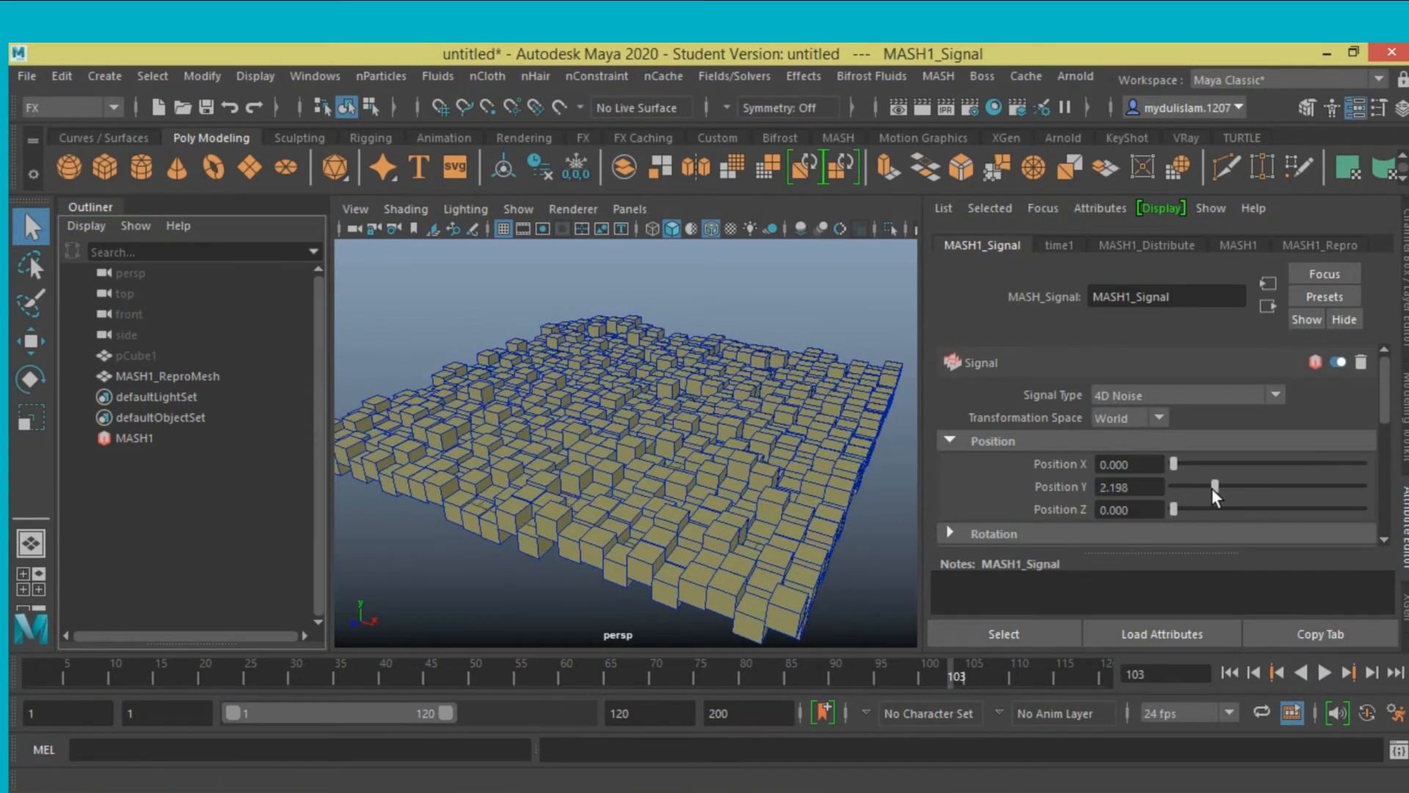
drag(1213, 486, 1191, 486)
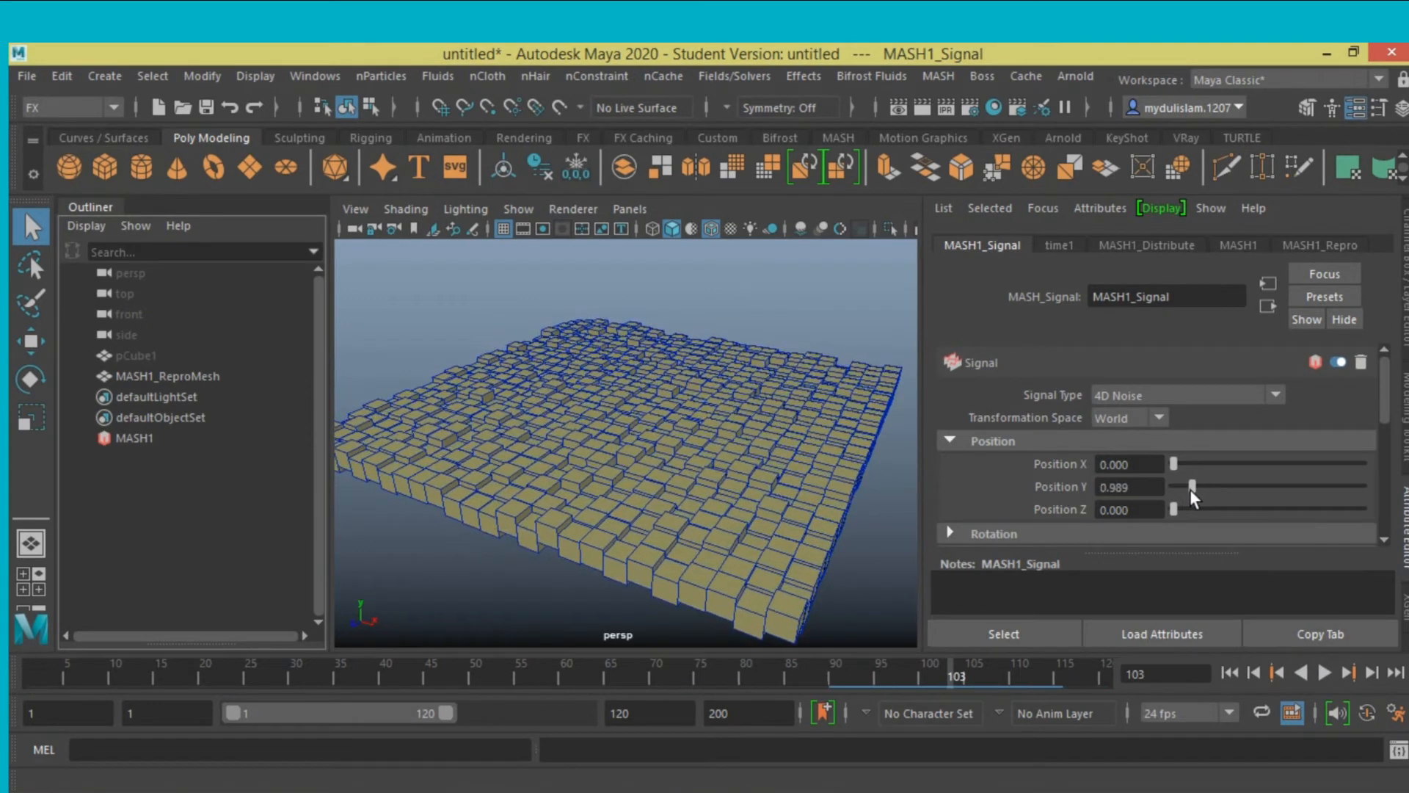
drag(1196, 486, 1186, 495)
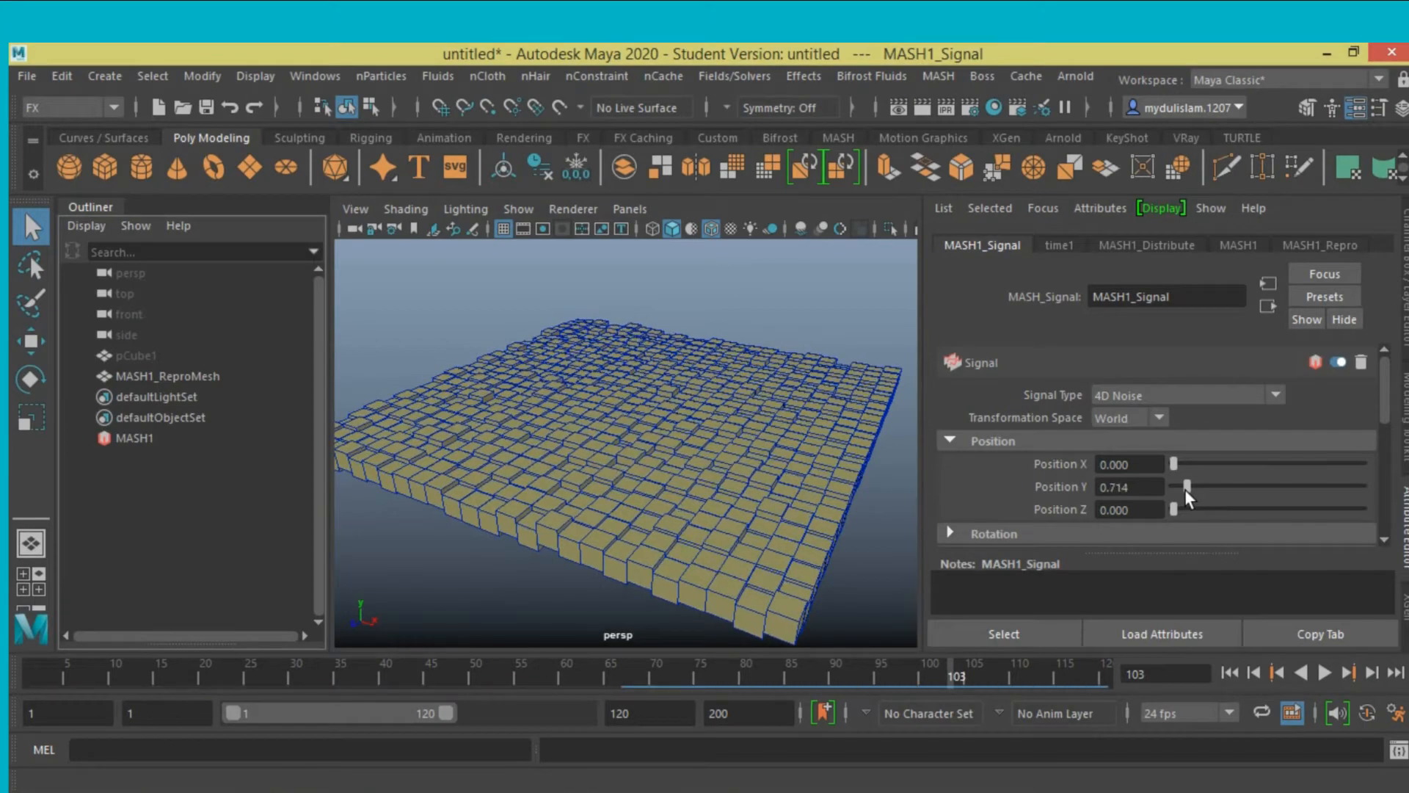
click(1304, 673)
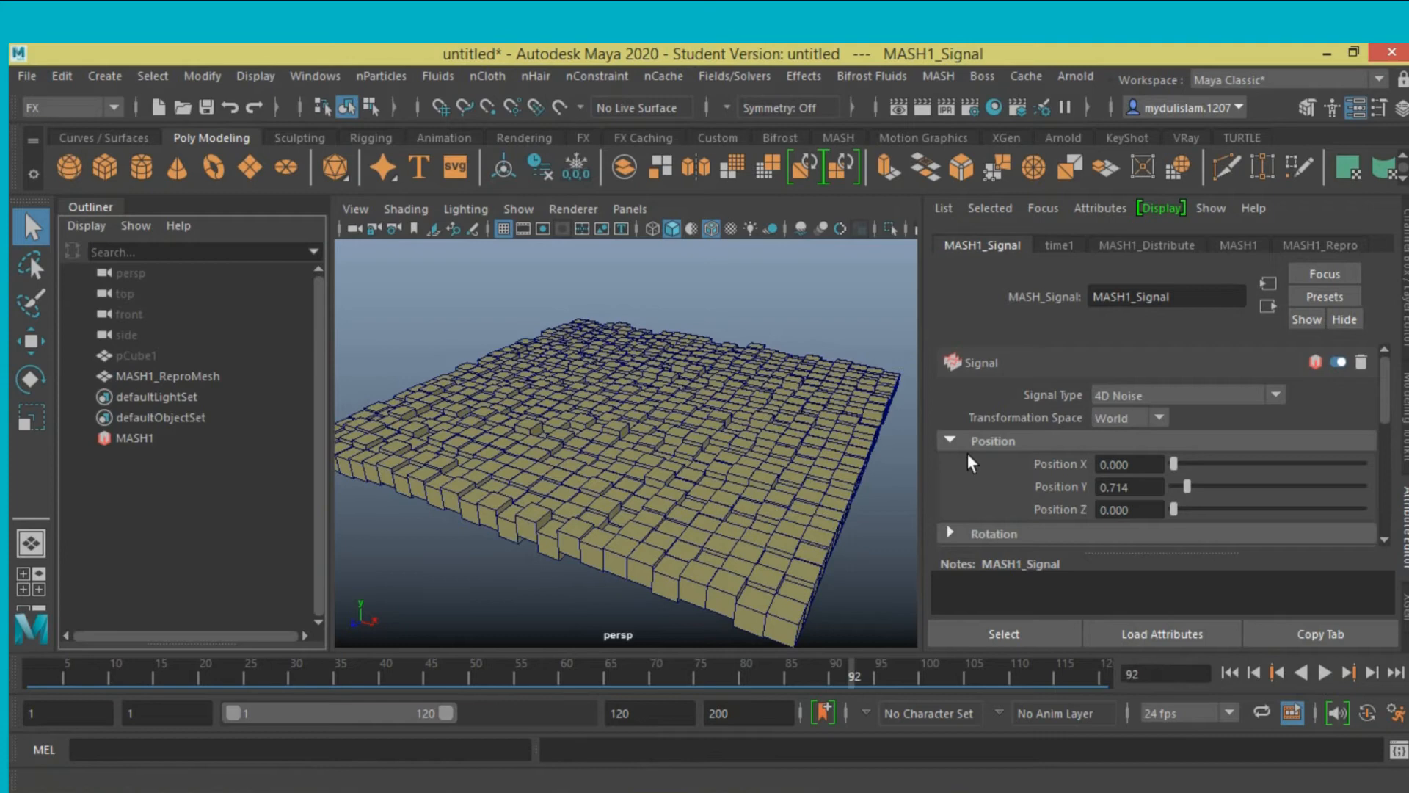
scroll(down, 3)
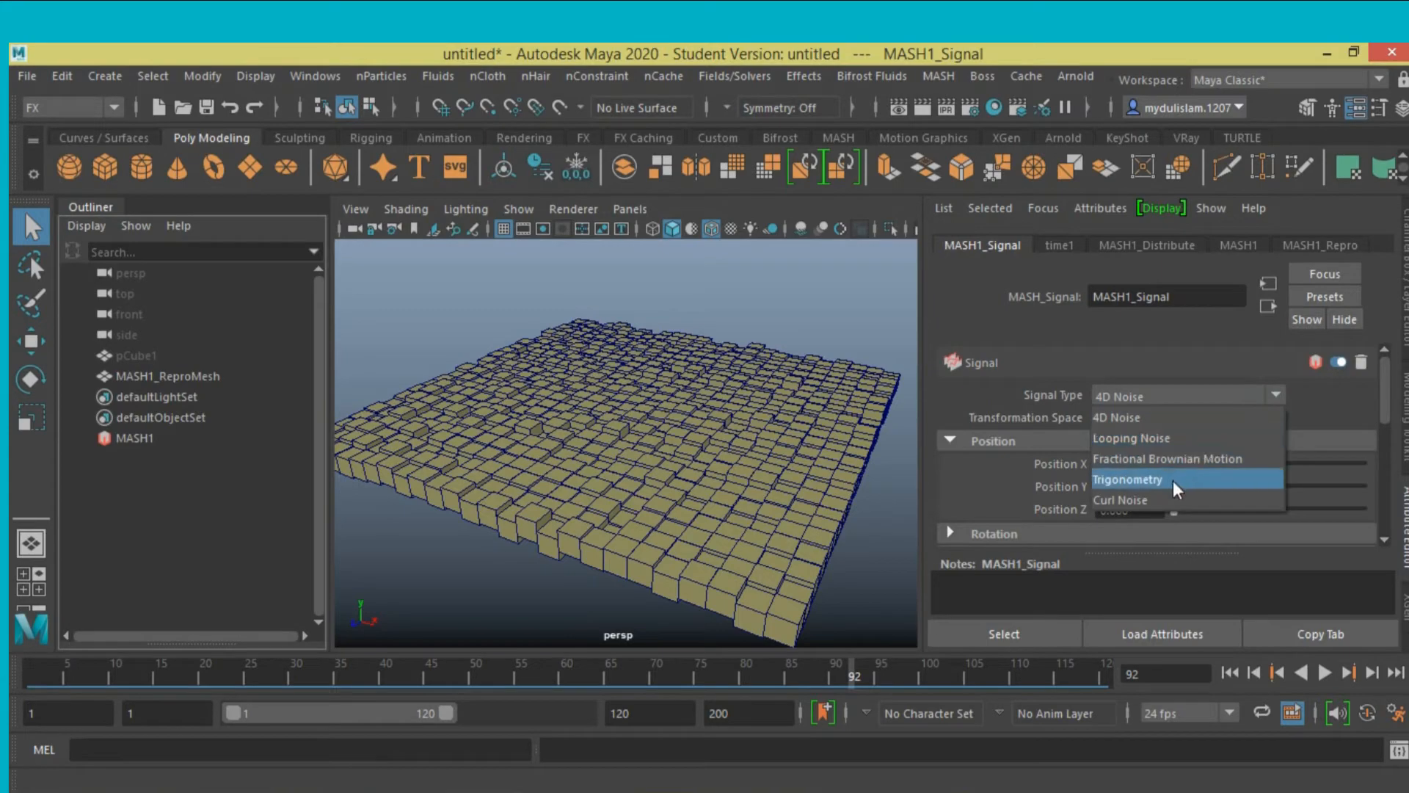
Set Signal Type to Trigonometry and expand Trigonometry Settings.
click(1127, 479)
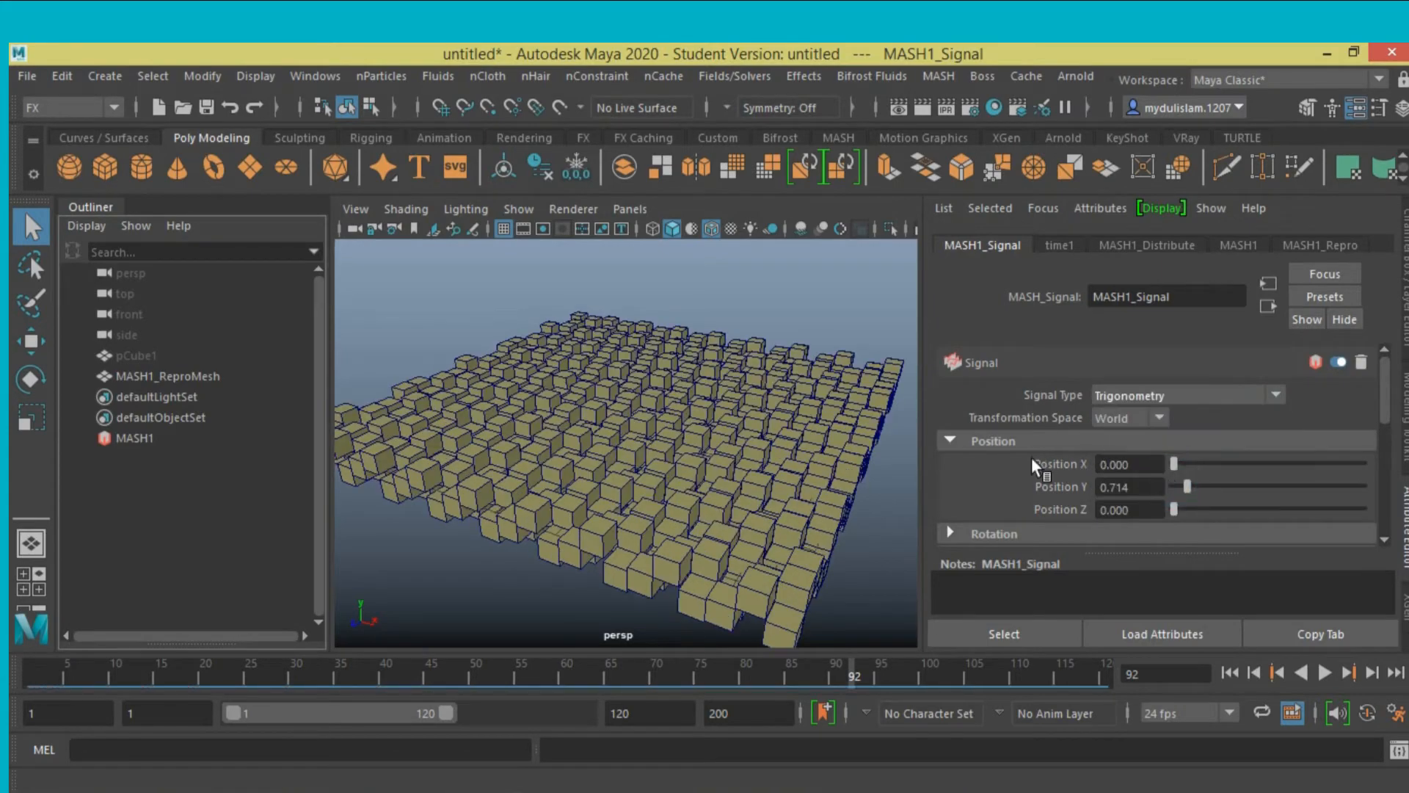
click(1321, 673)
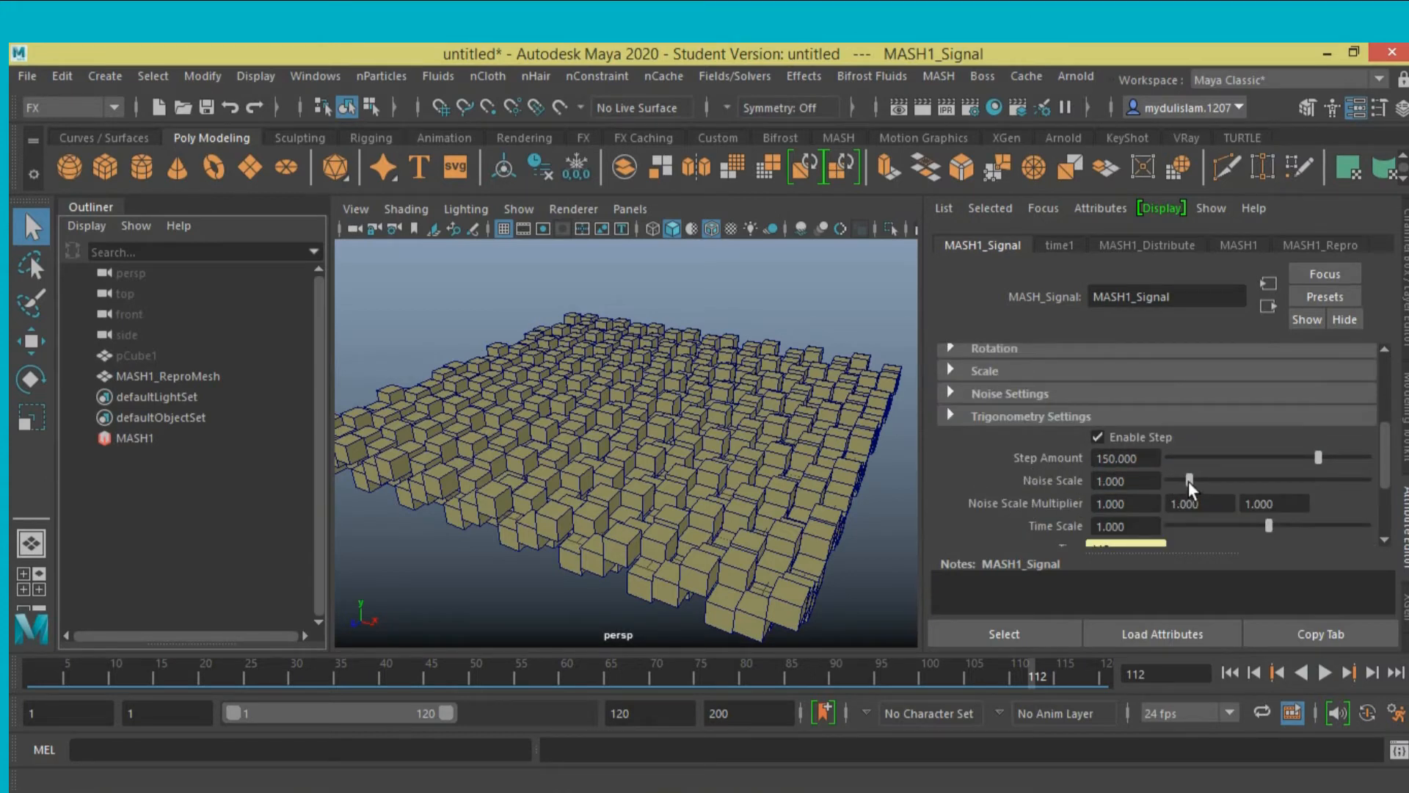
Tune the Noise Scale to about 0.63 while previewing playback.
drag(1195, 478, 1185, 478)
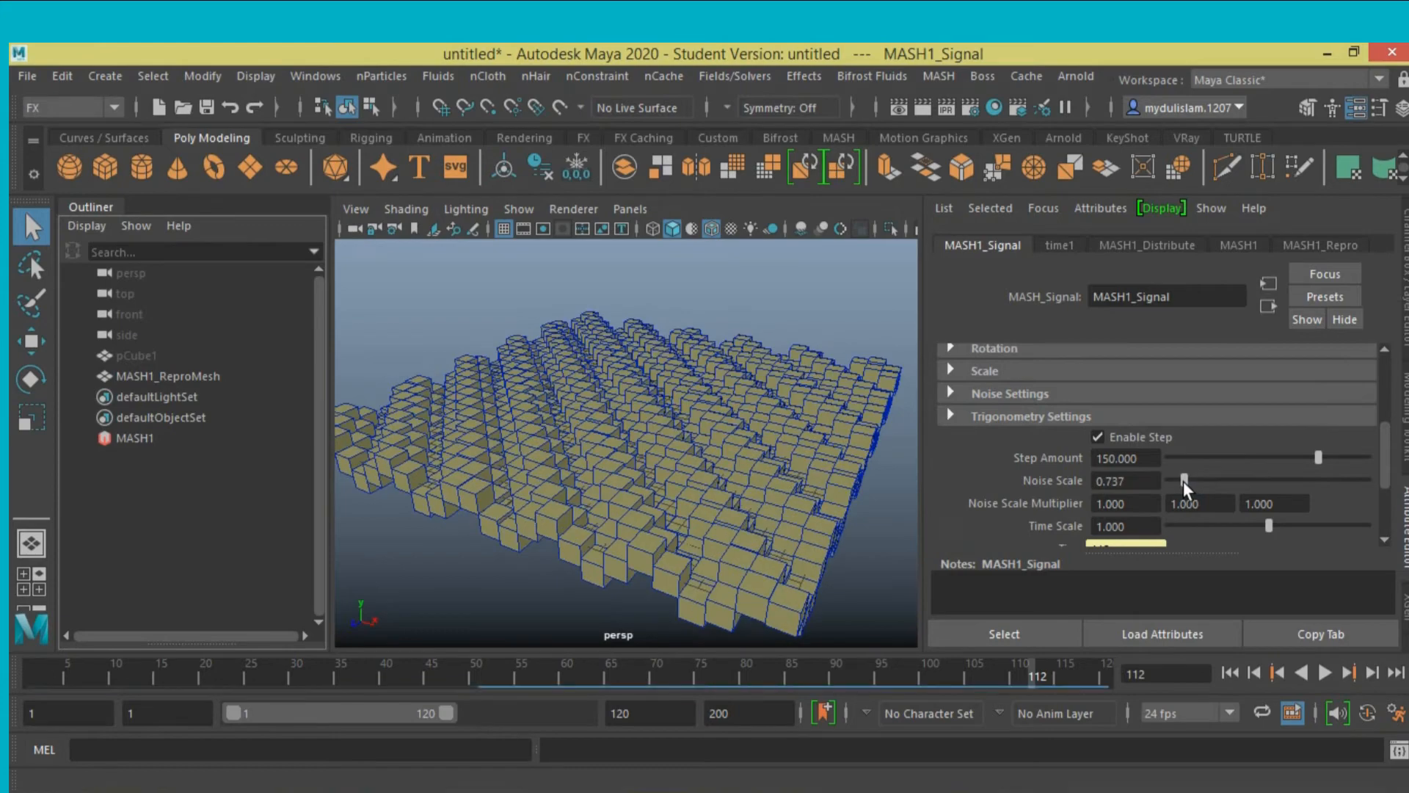
drag(1187, 479, 1182, 479)
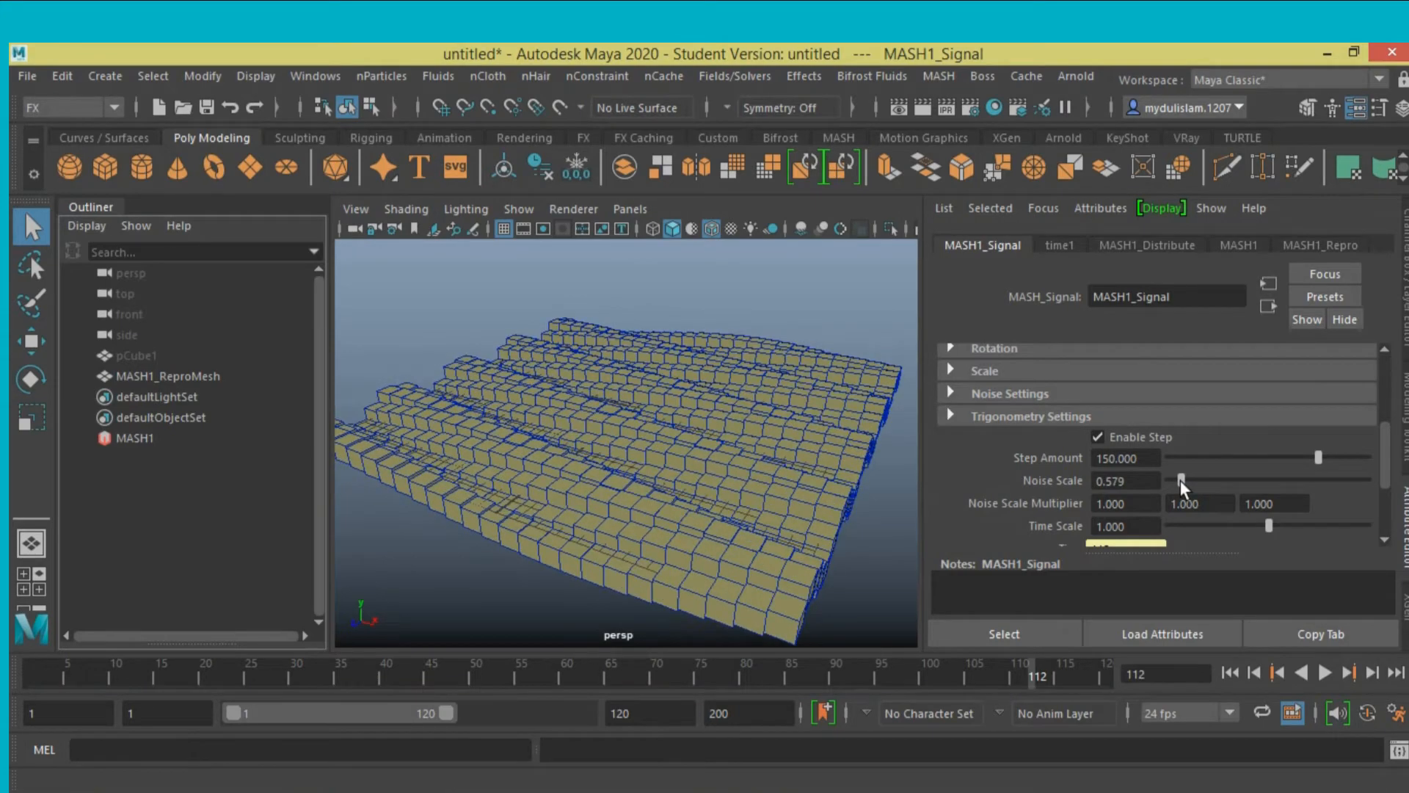
click(1323, 672)
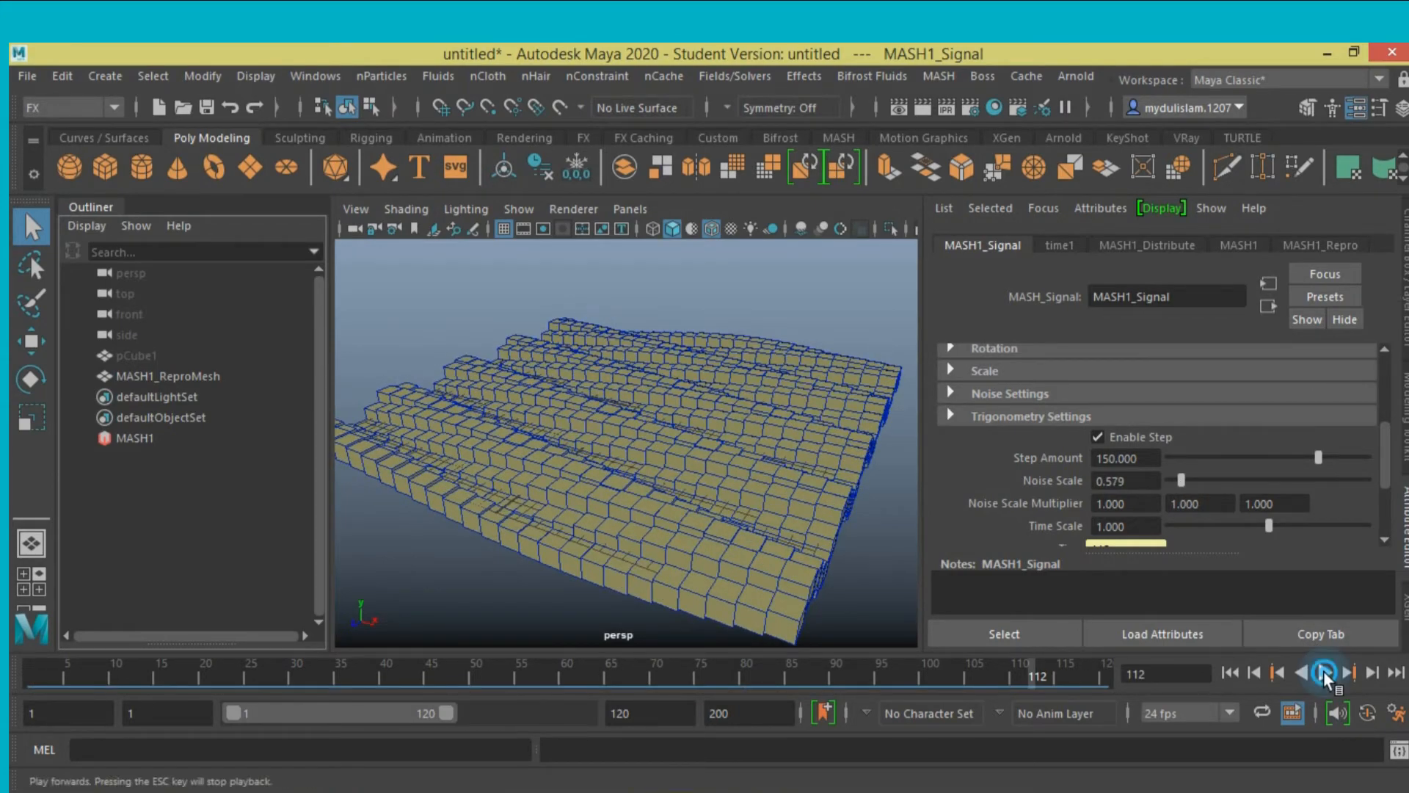
click(1313, 674)
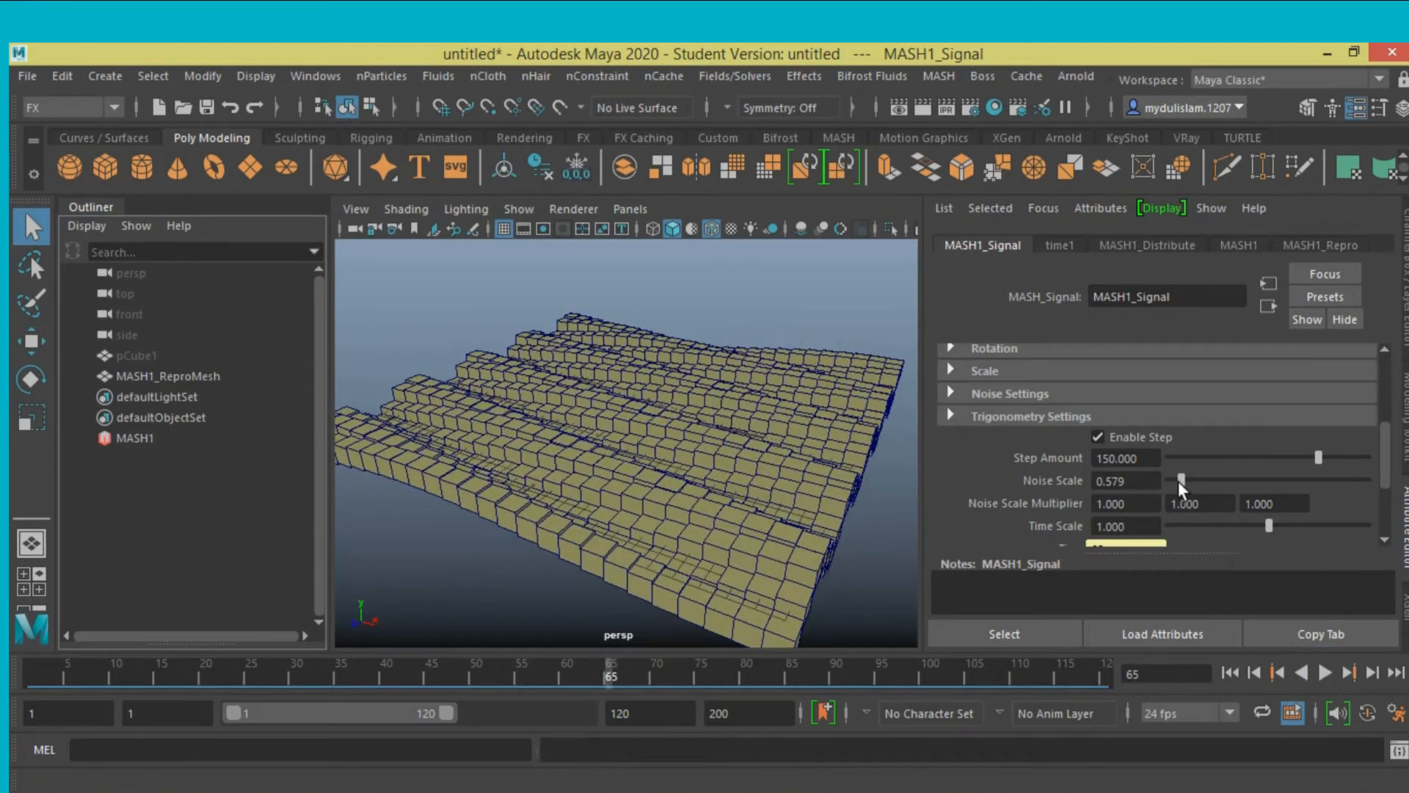
drag(1181, 480, 1186, 480)
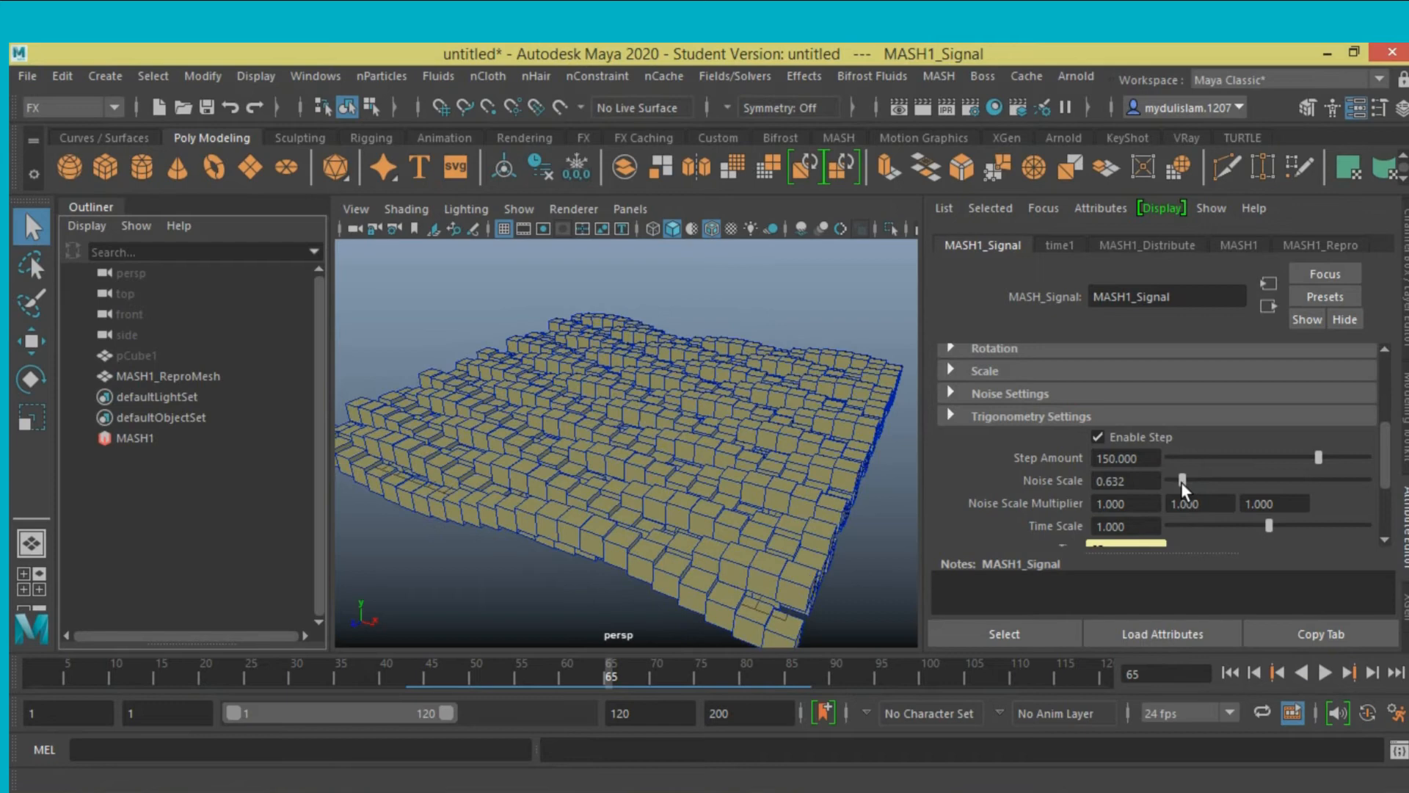
drag(1185, 480, 1182, 480)
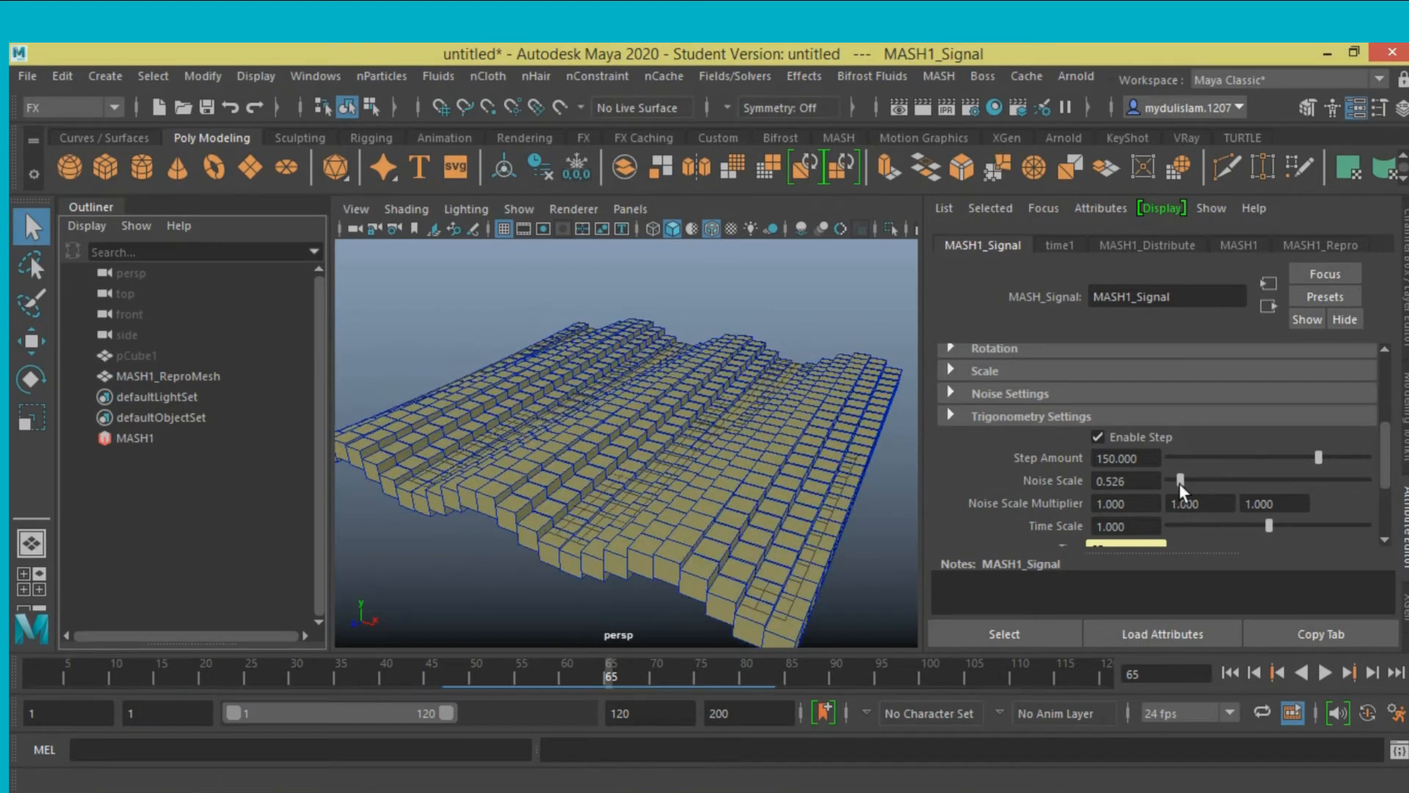
drag(1179, 483, 1184, 483)
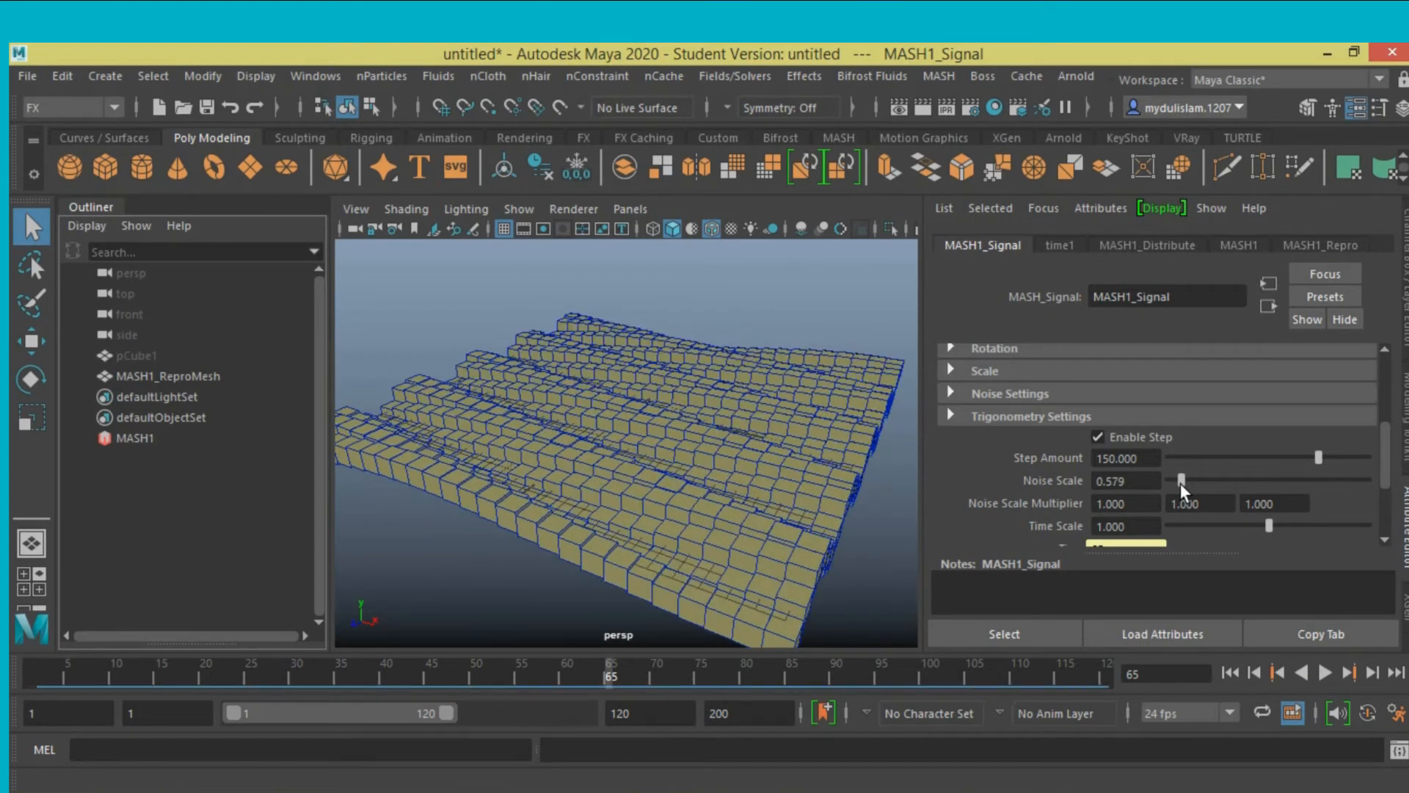
drag(1182, 480, 1188, 481)
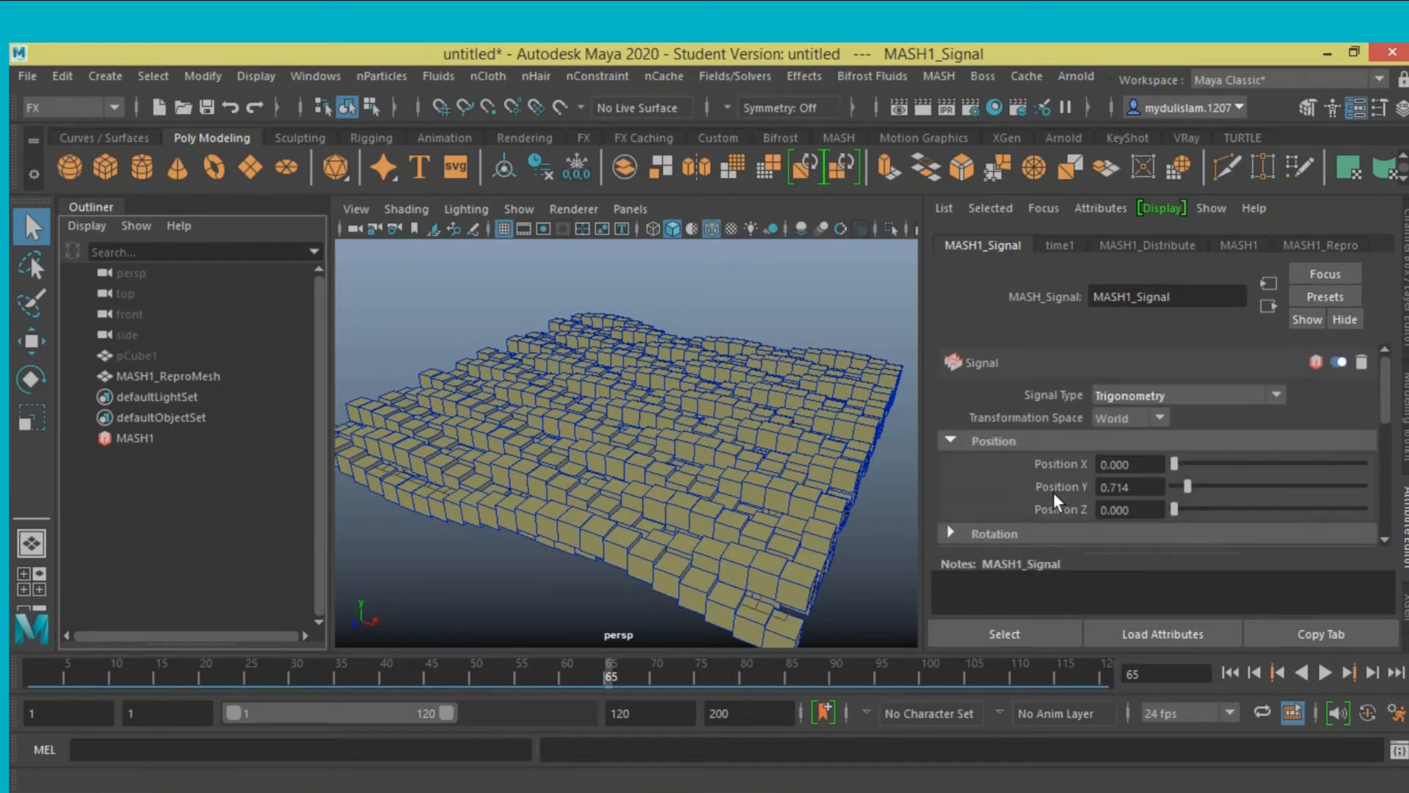
Keep Transformation Space set to World.
click(1158, 417)
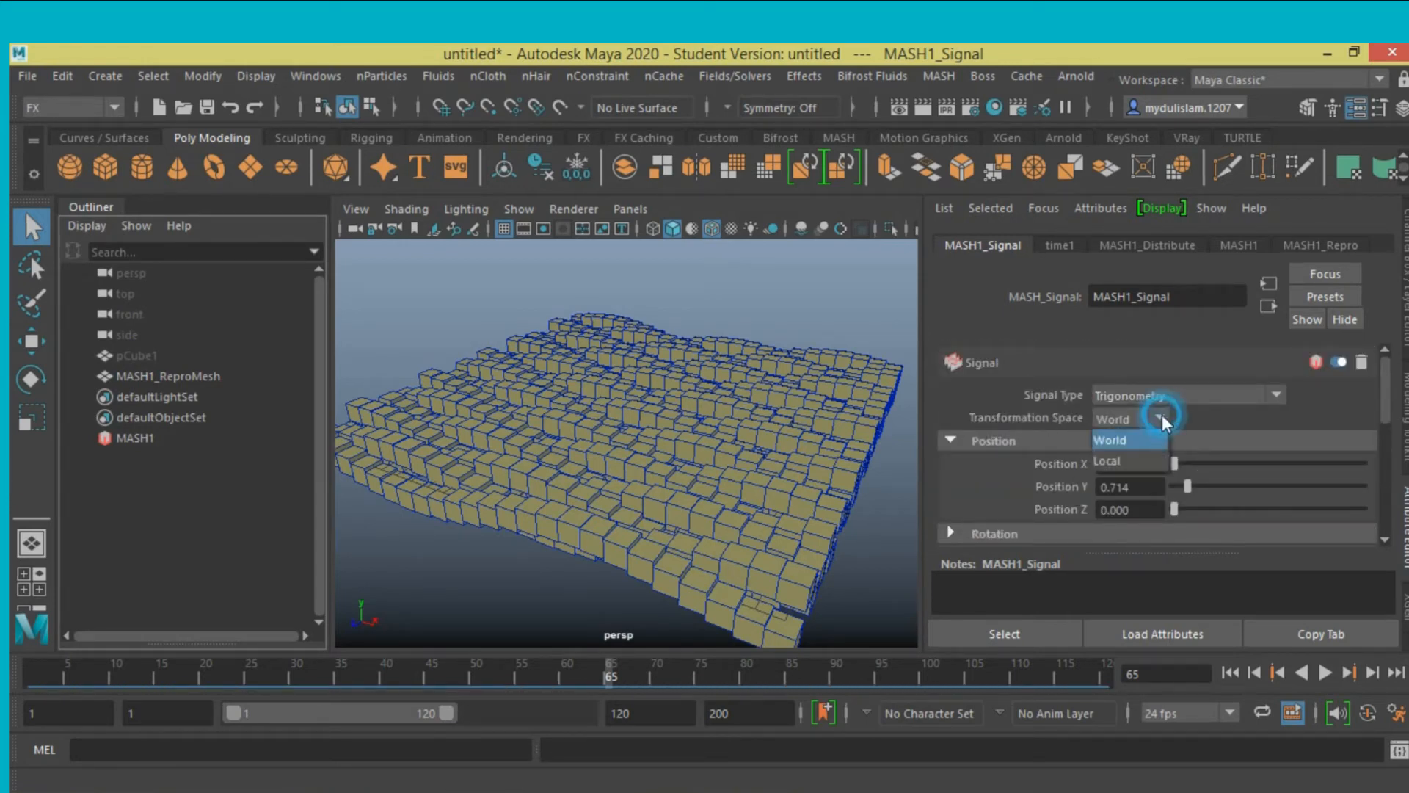
click(1112, 440)
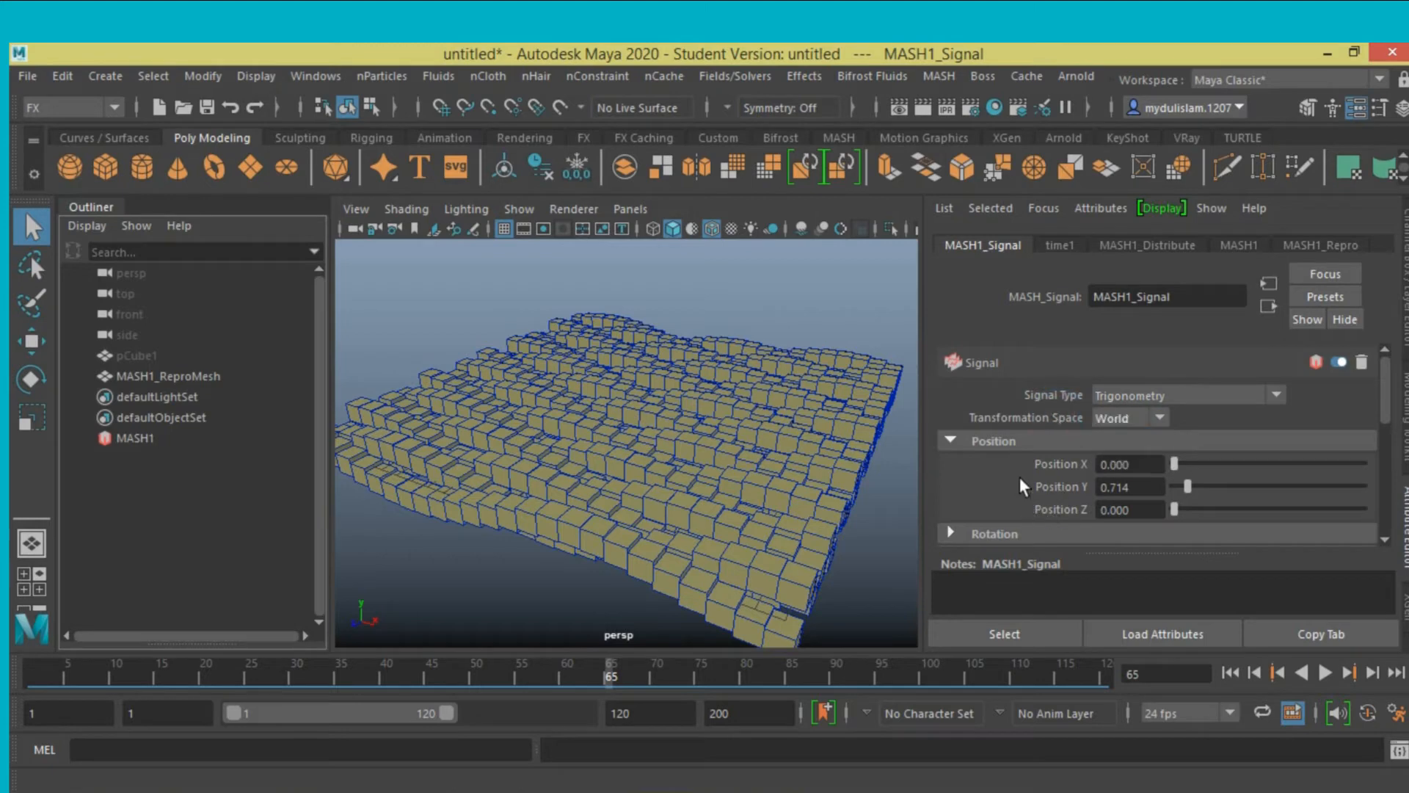
scroll(down, 3)
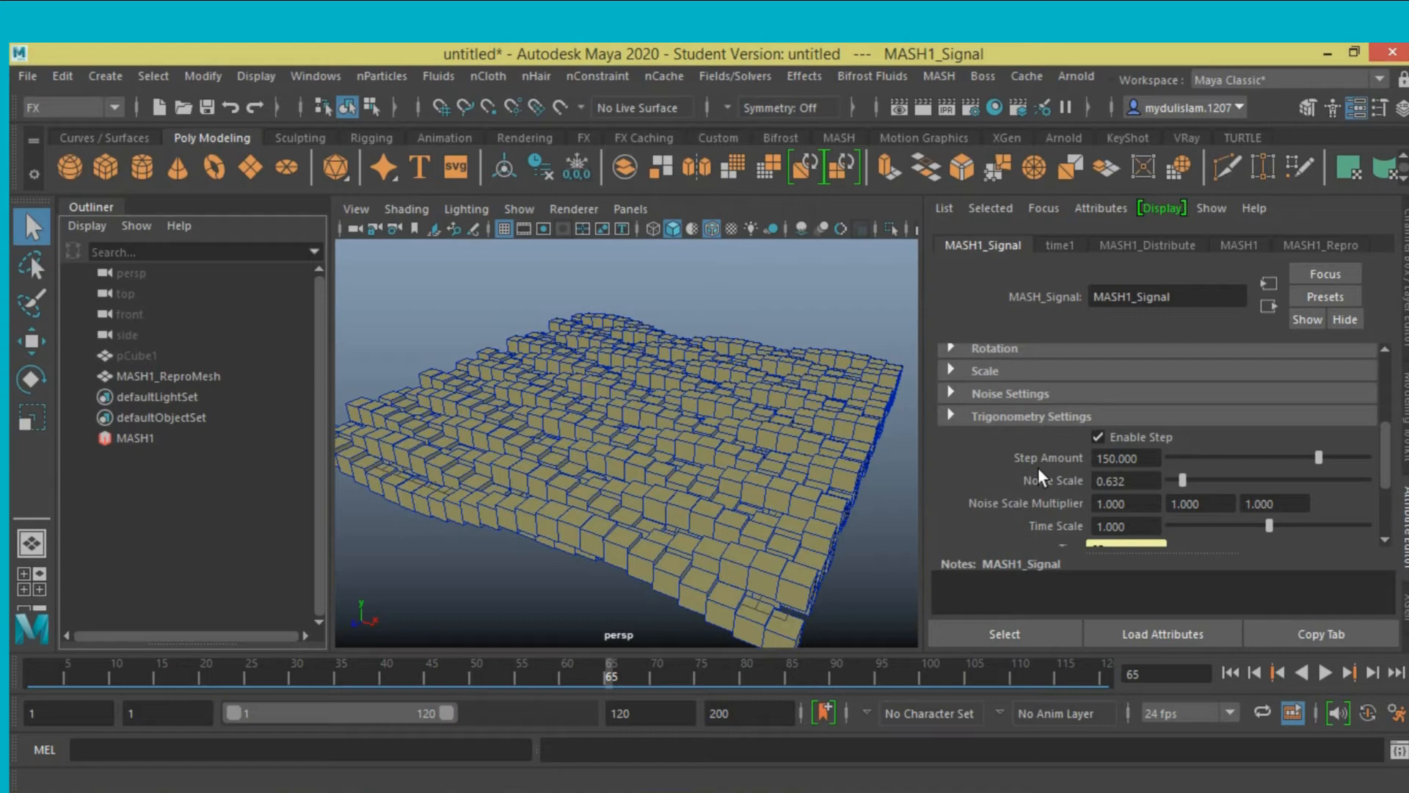
Lower the trigonometry Step Amount from 150 to 130.
drag(1320, 457, 1310, 456)
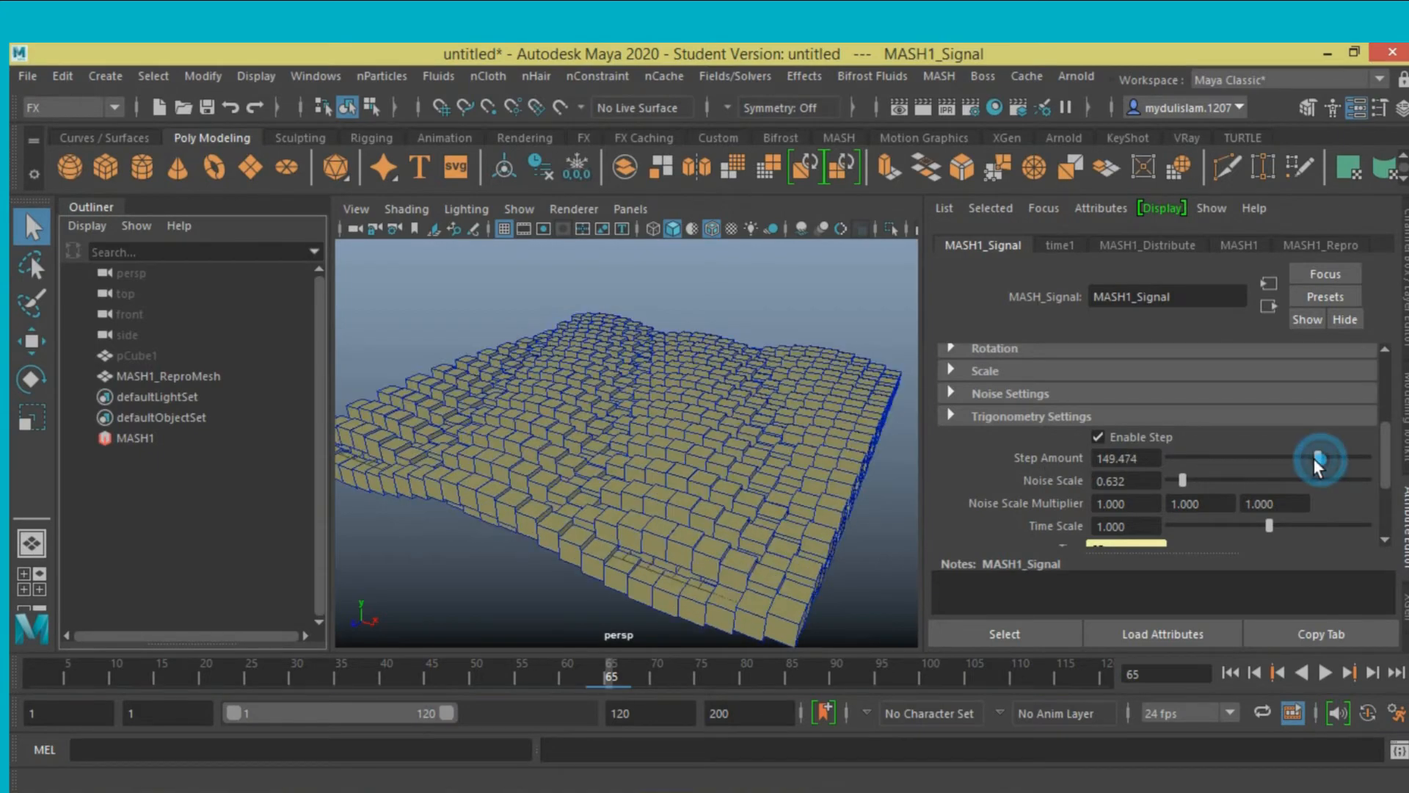
drag(1318, 458, 1306, 458)
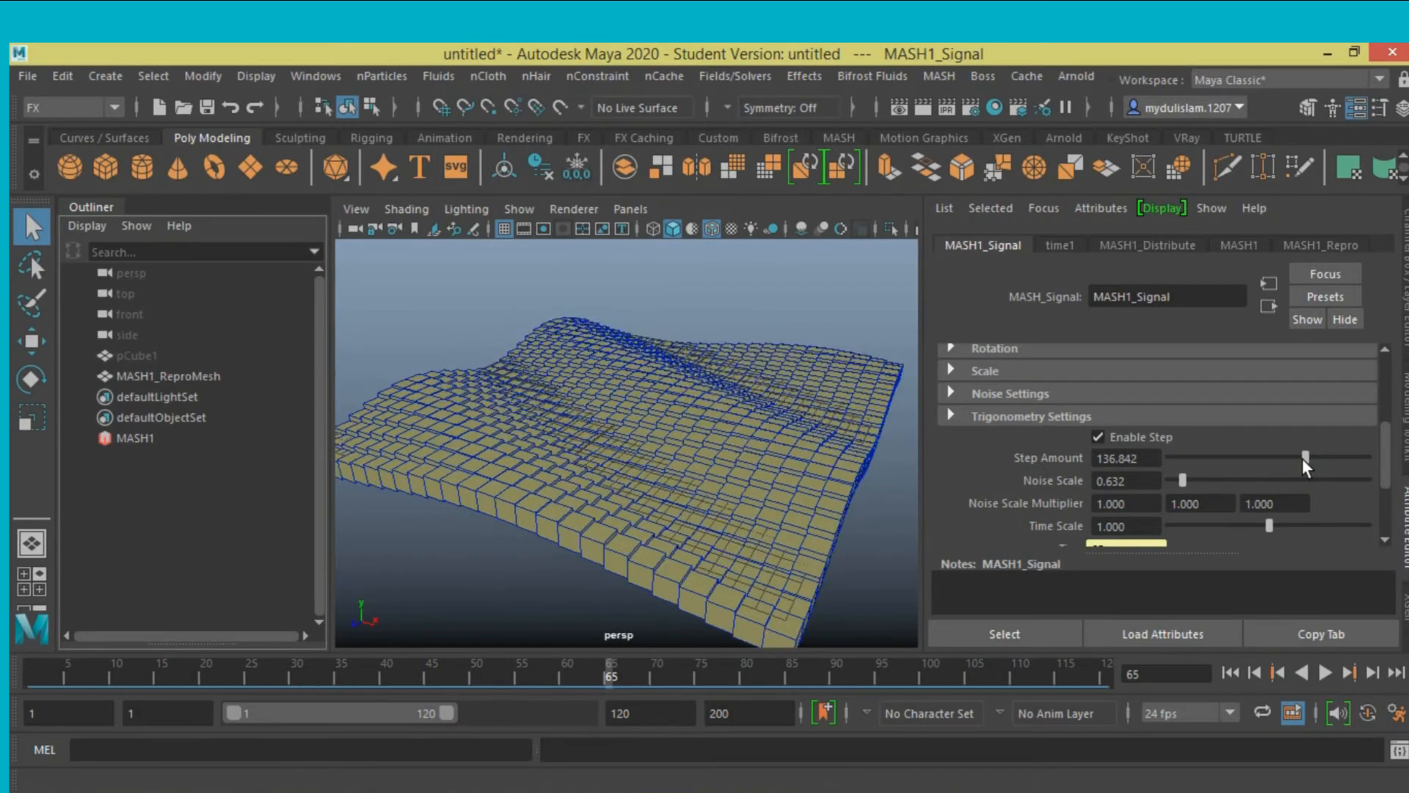
drag(1306, 458, 1298, 458)
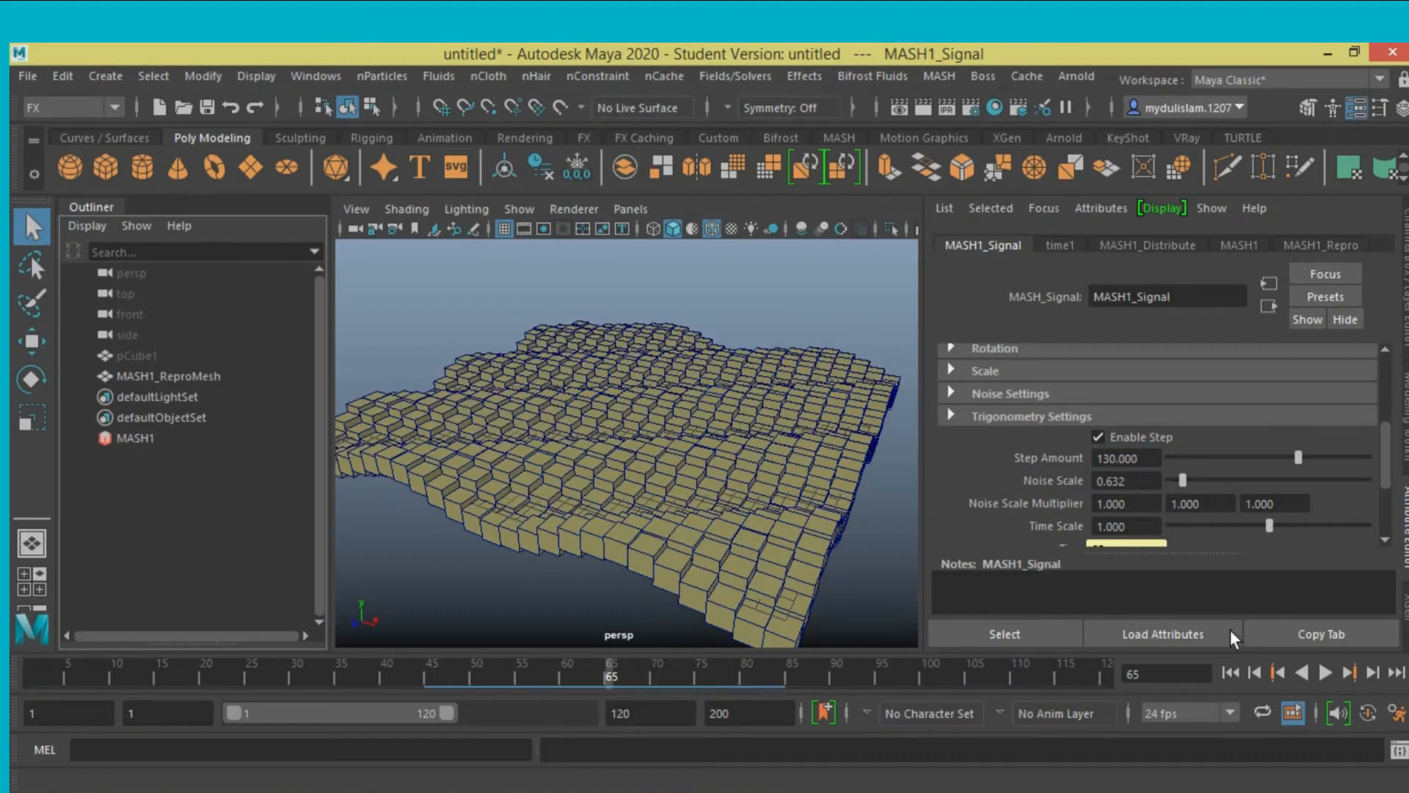
click(1325, 676)
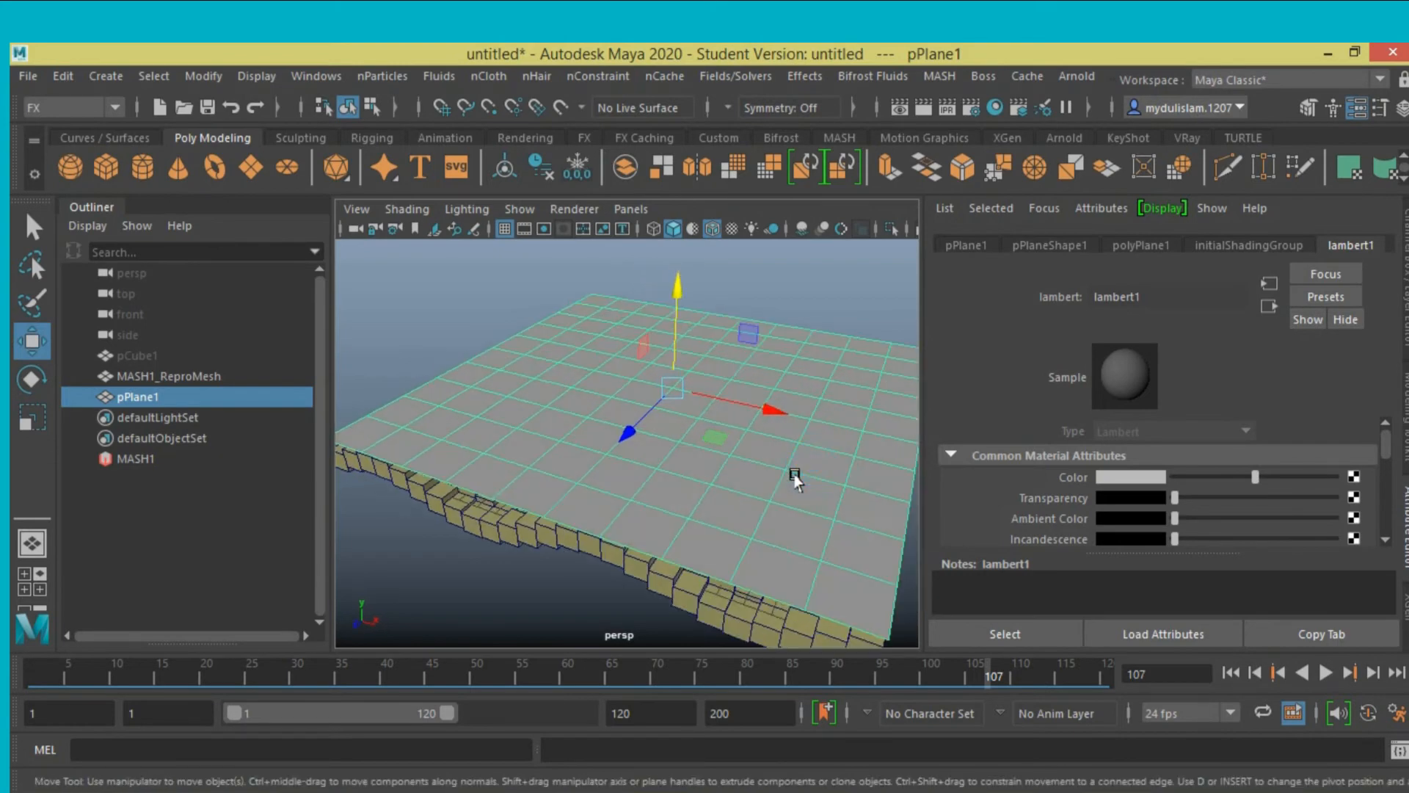
Assign a new Maya Surface Ocean Shader material to the plane.
right_click(794, 475)
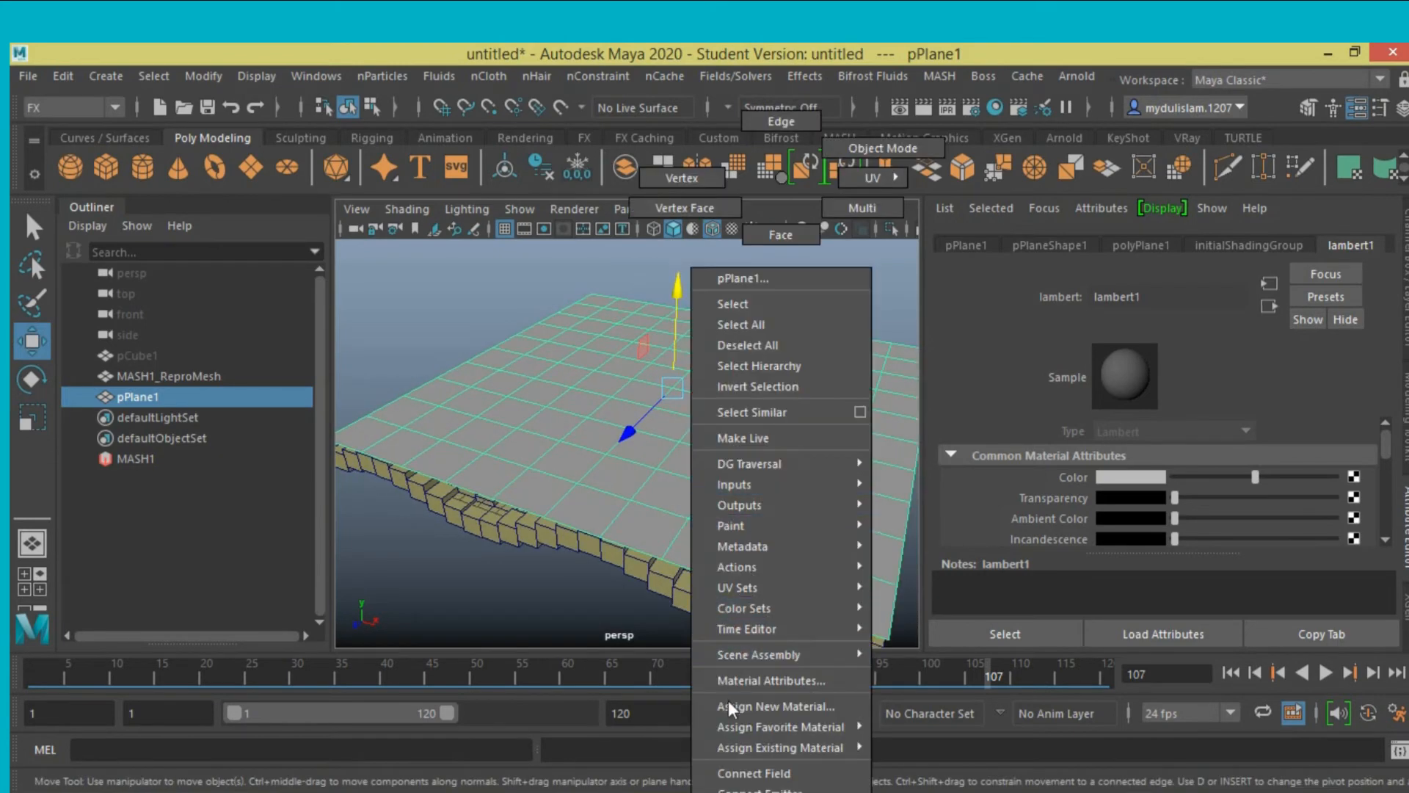
click(776, 706)
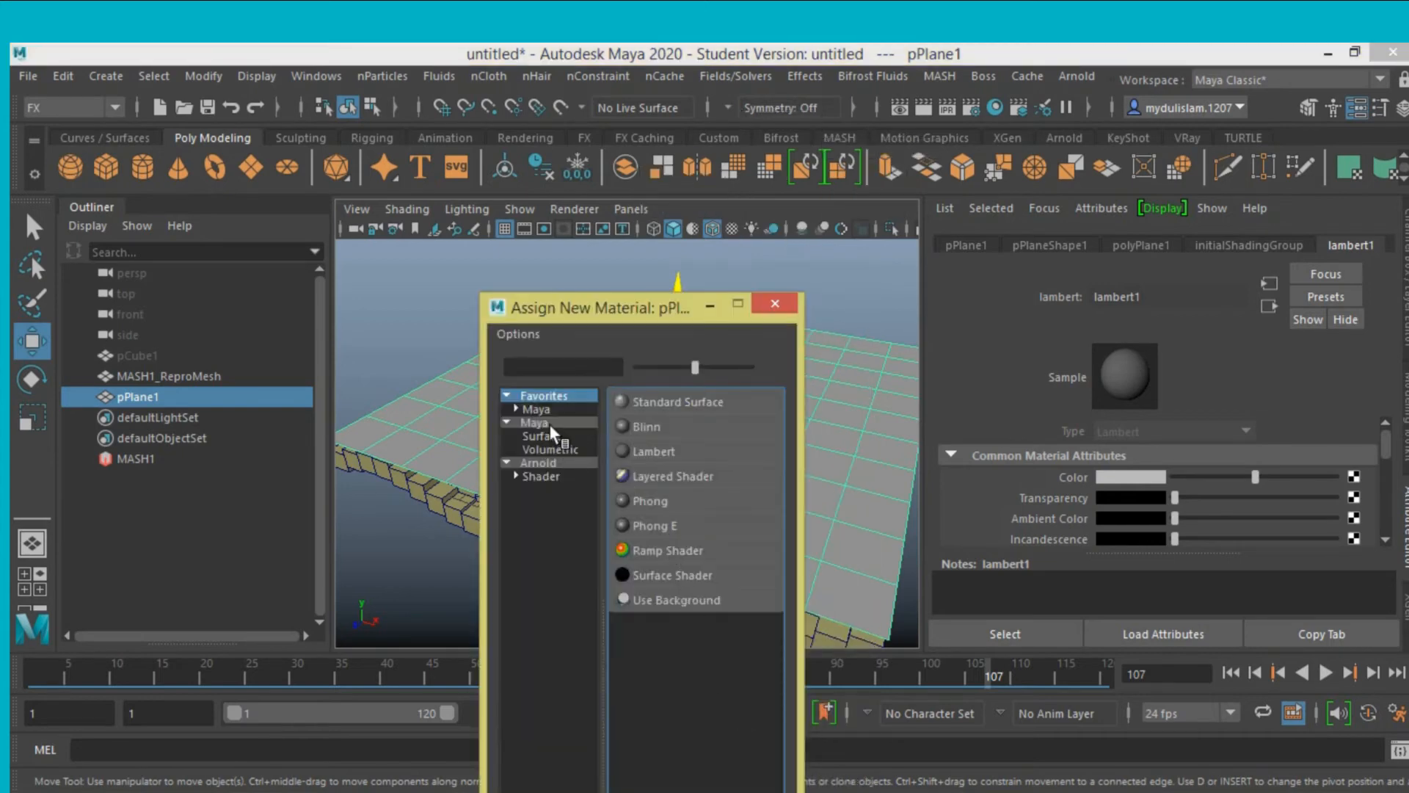
click(533, 423)
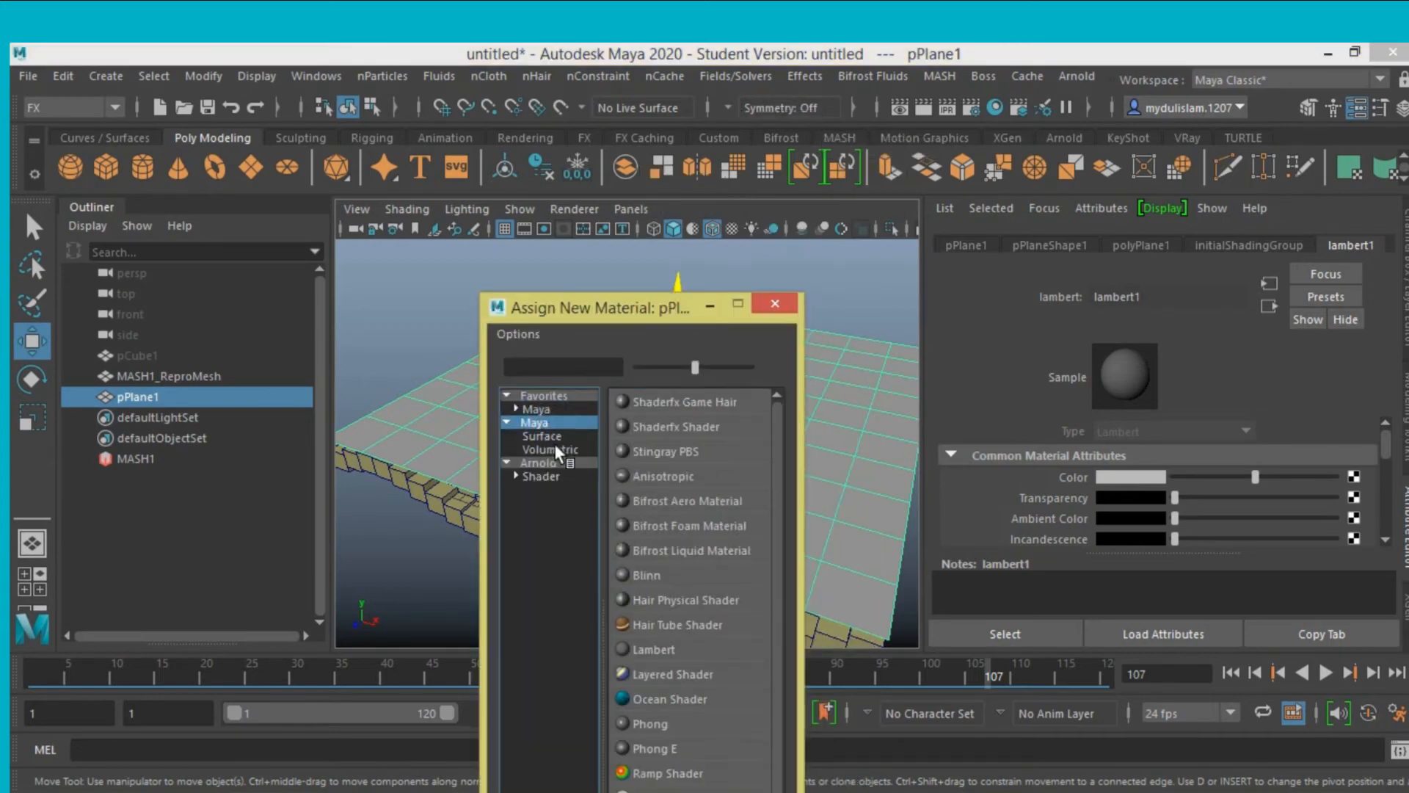
click(541, 436)
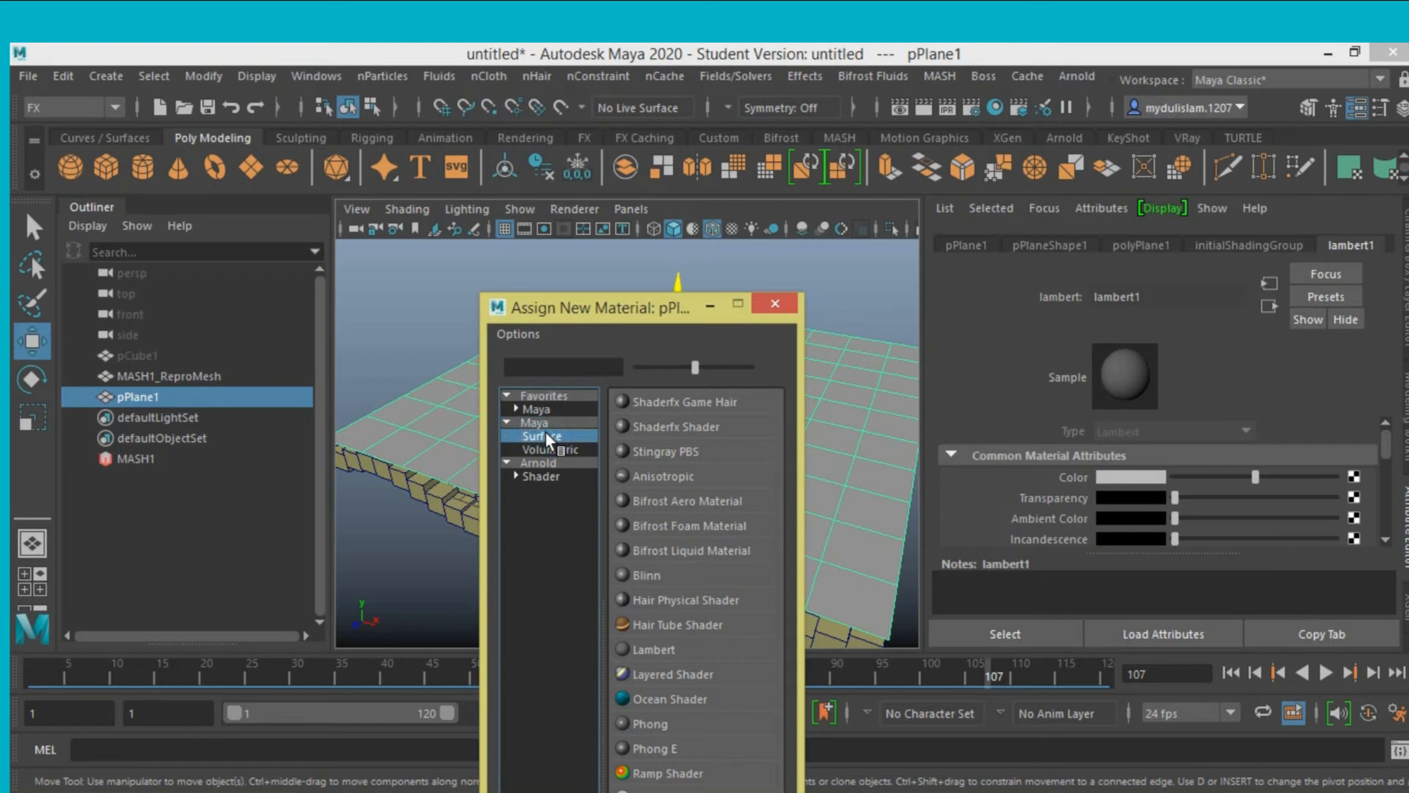
click(669, 699)
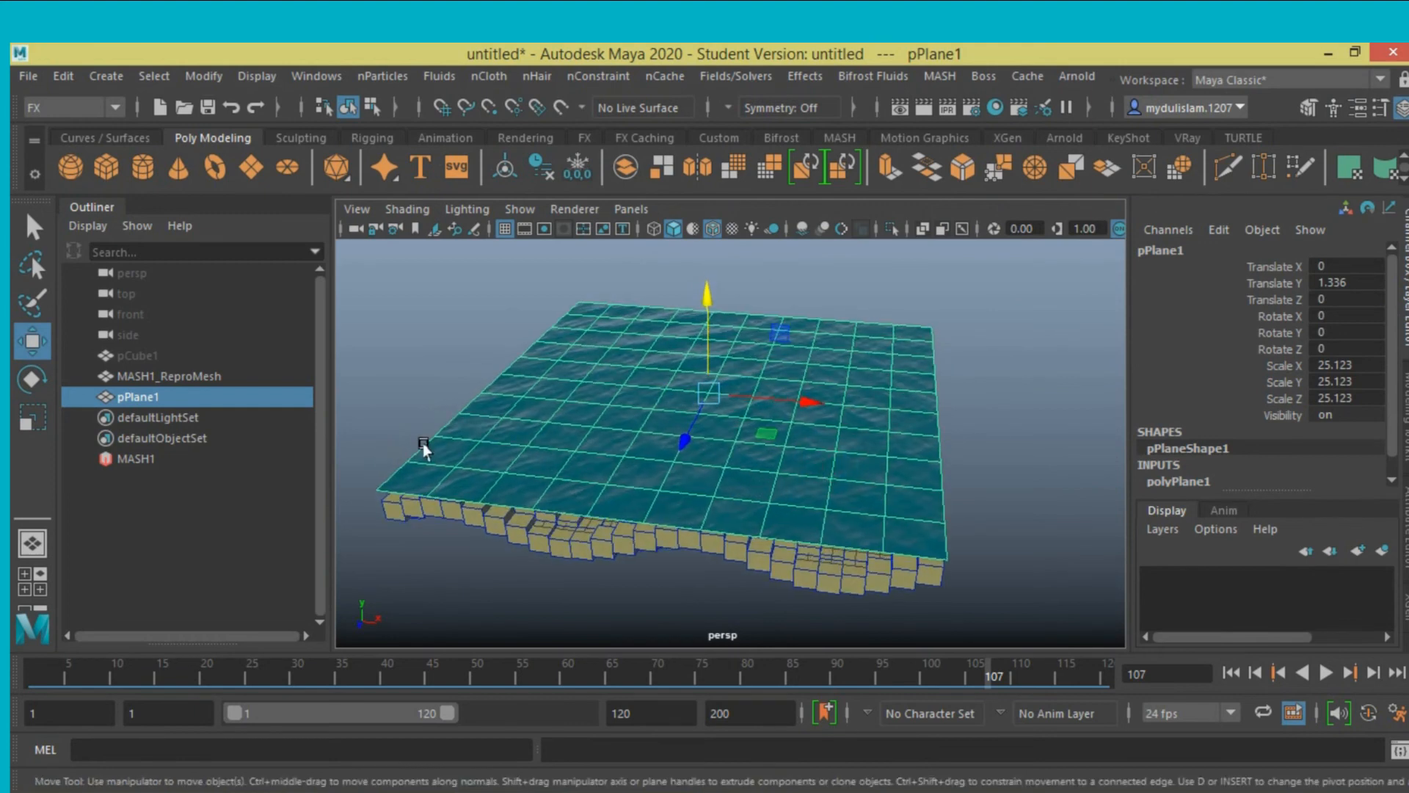
mouse_move(441, 77)
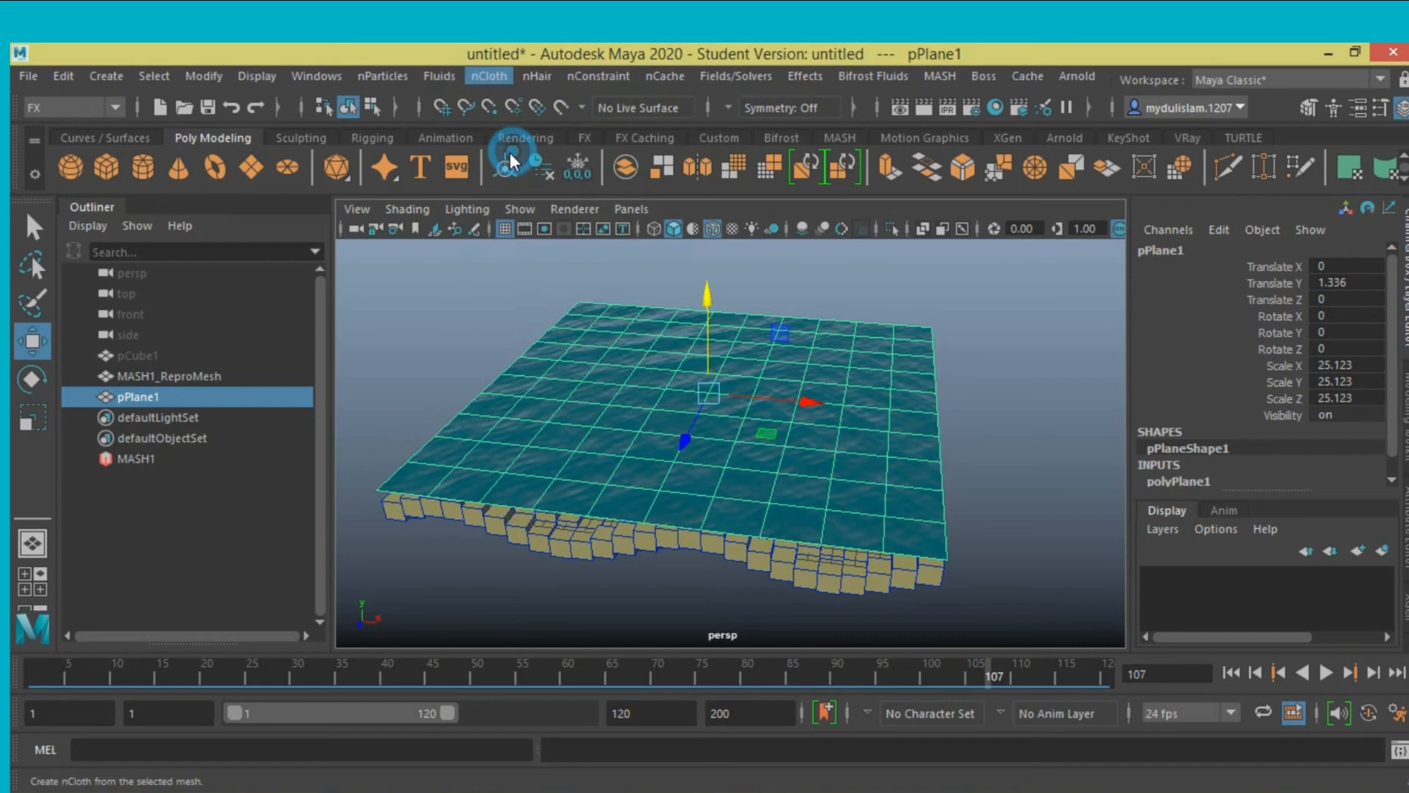
Convert the ocean plane to nCloth and select the MASH cube grid.
click(501, 160)
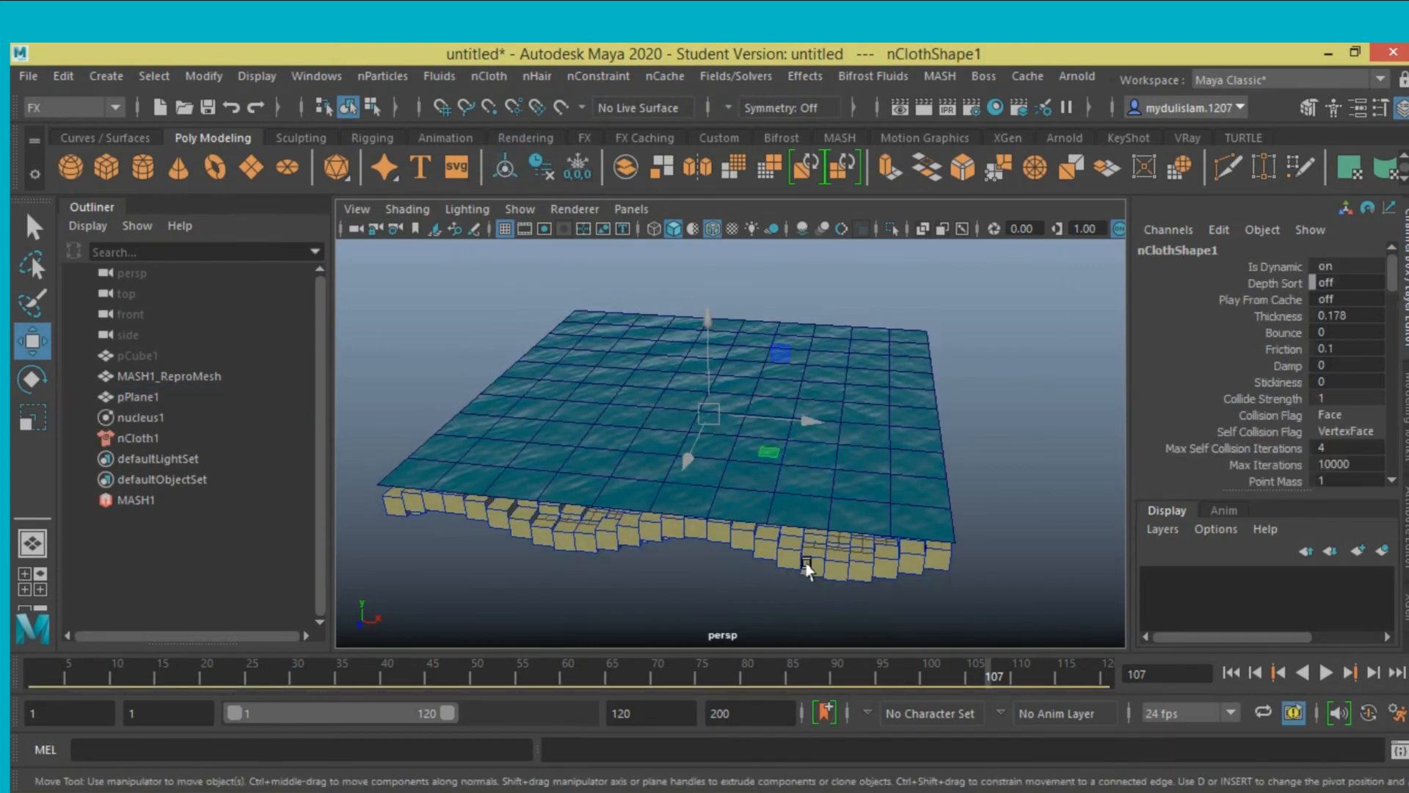
click(170, 375)
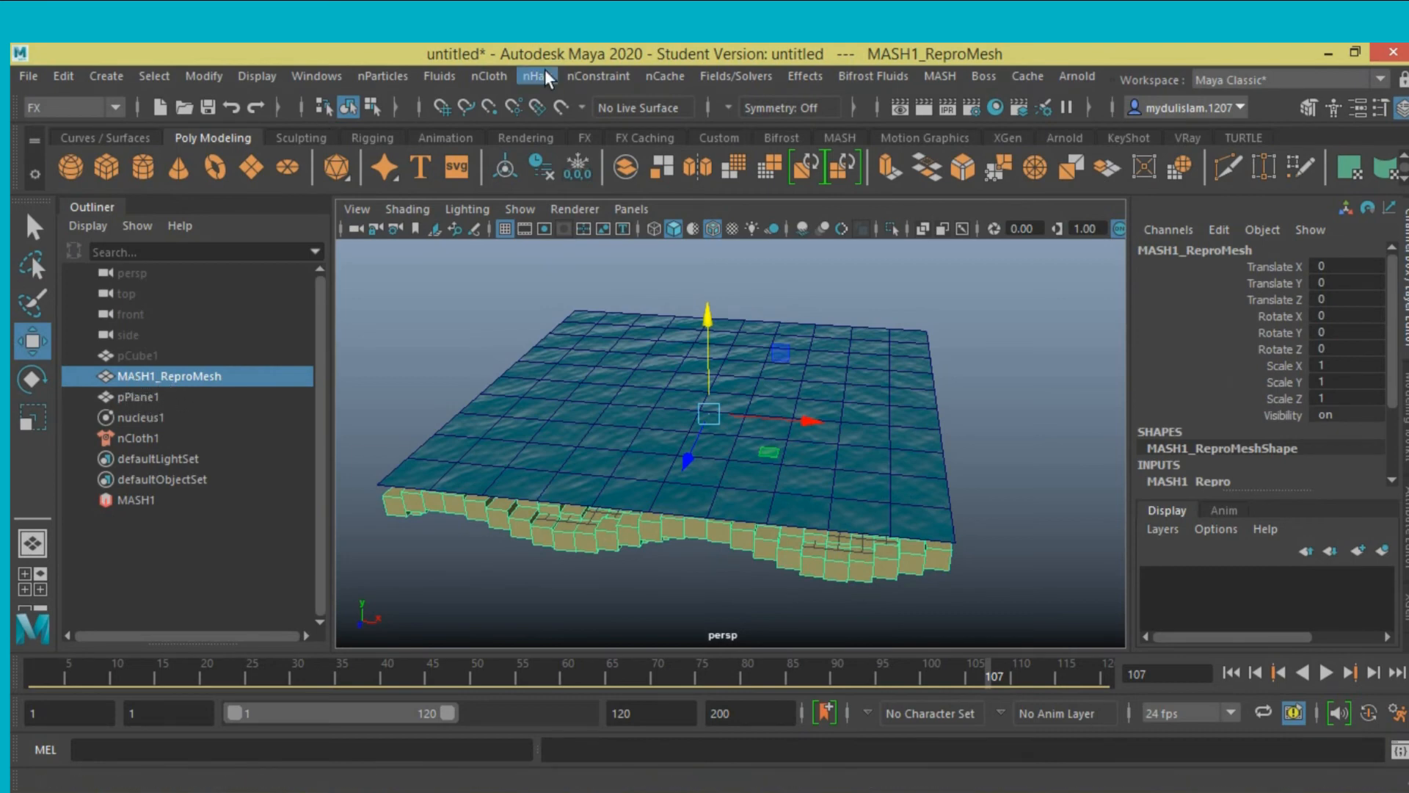
Create a passive collider from MASH1_ReproMesh via the nCloth menu.
click(489, 76)
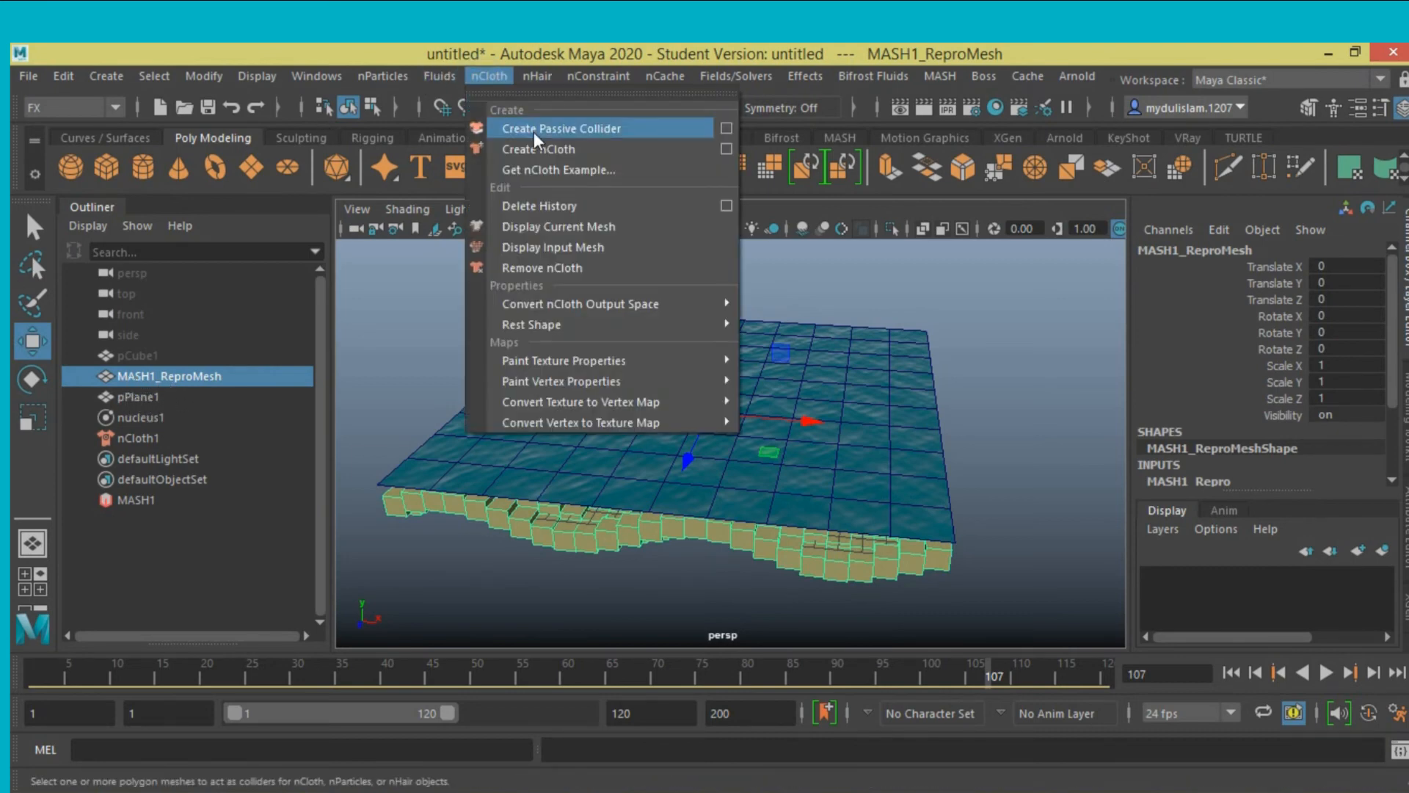
click(559, 128)
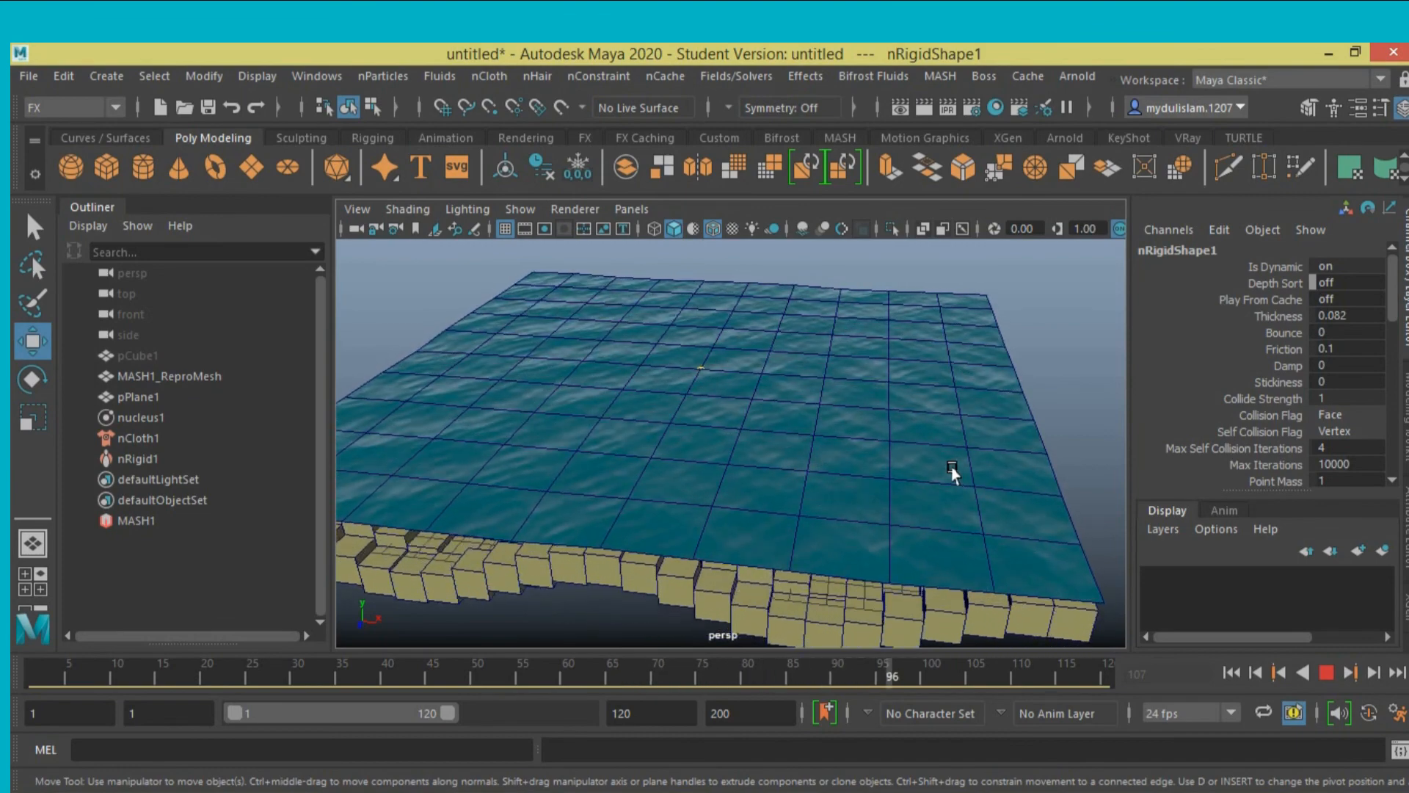
Stop playback at frame 107 with the cloth resting on the cubes.
click(1321, 660)
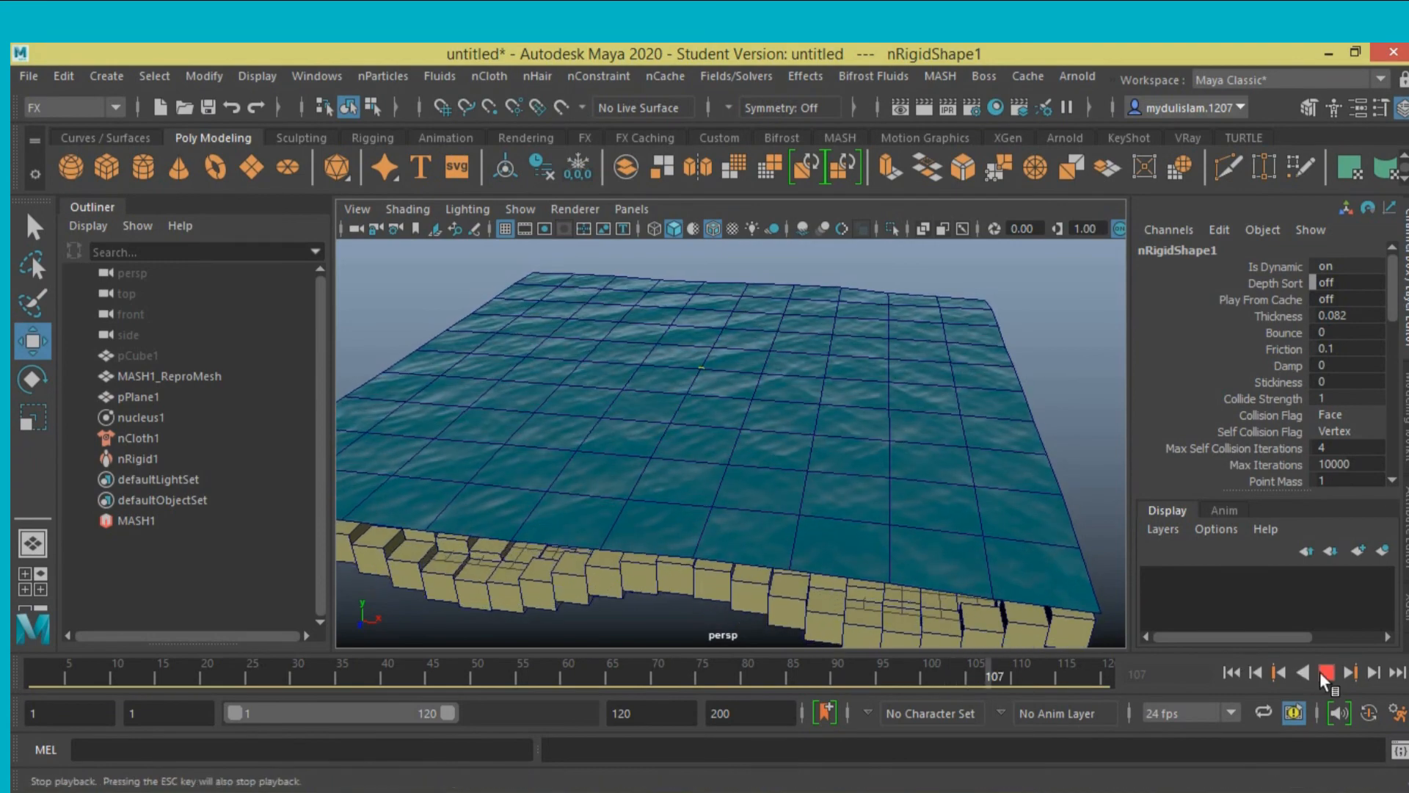